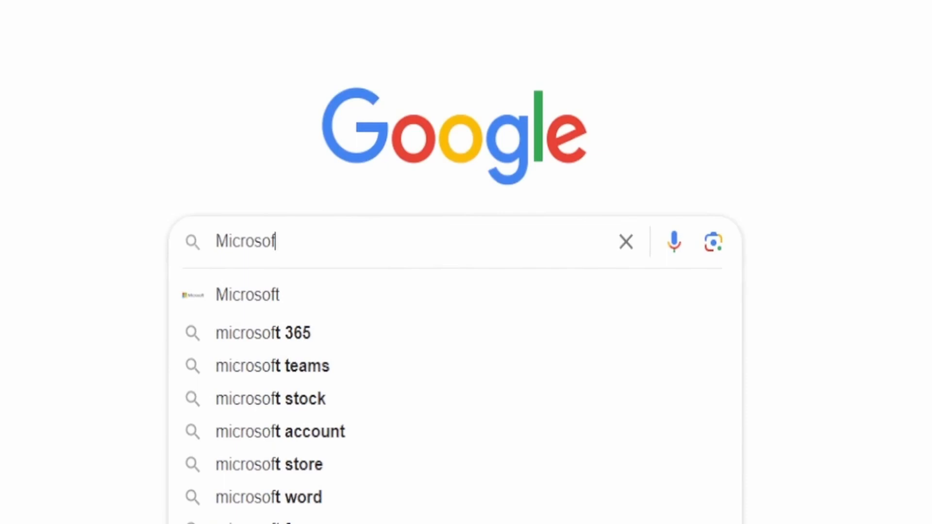
- Pick the Microsoft suggestion from the Google search box
click(384, 8)
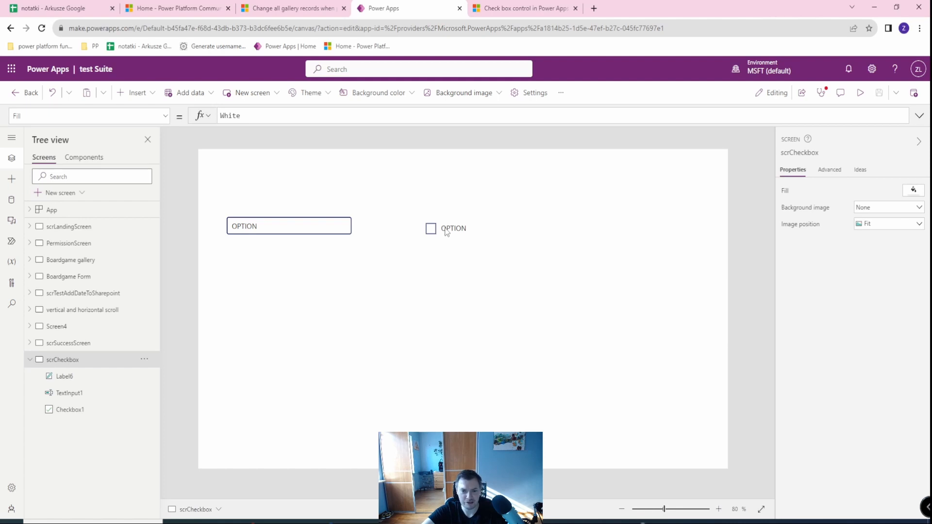
mouse_move(447, 234)
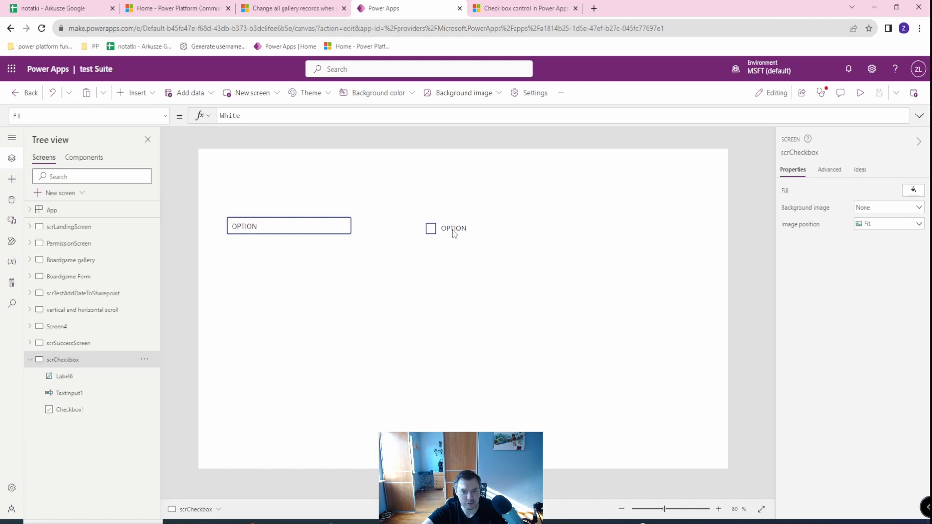
click(431, 228)
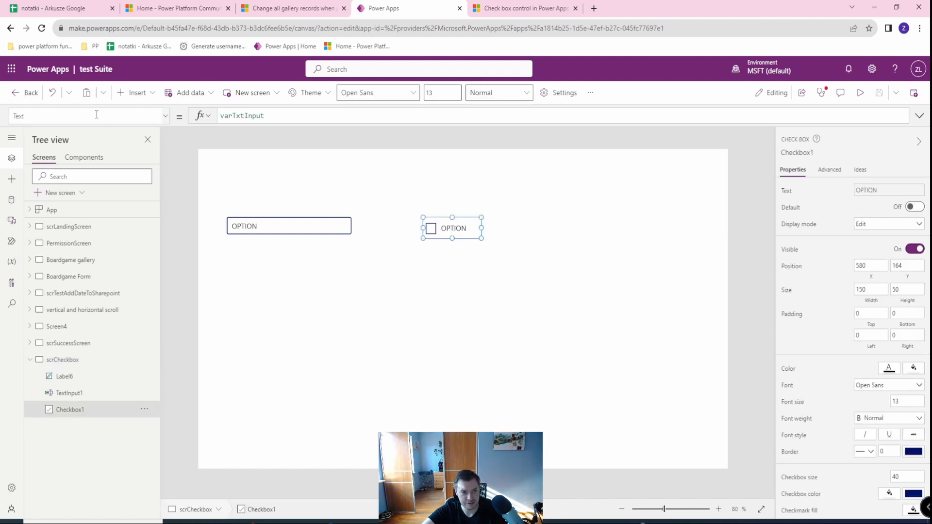
click(89, 115)
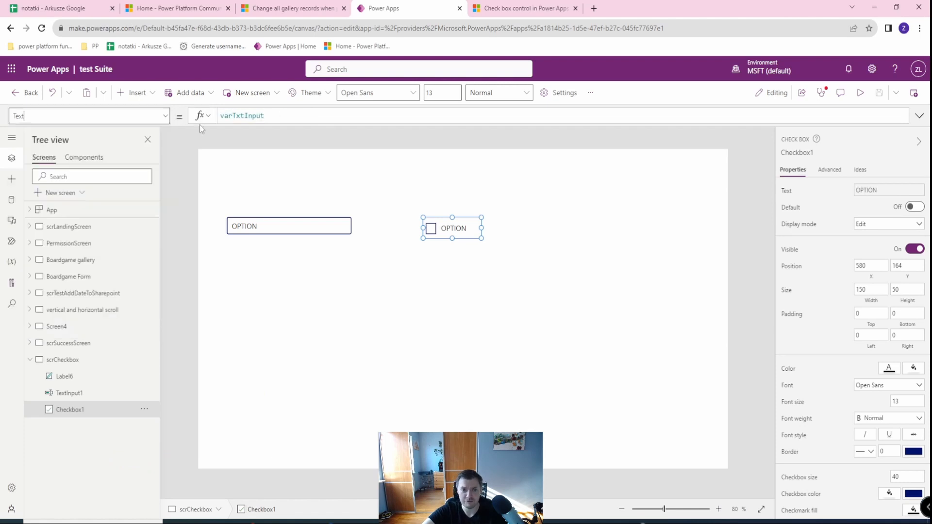
click(288, 226)
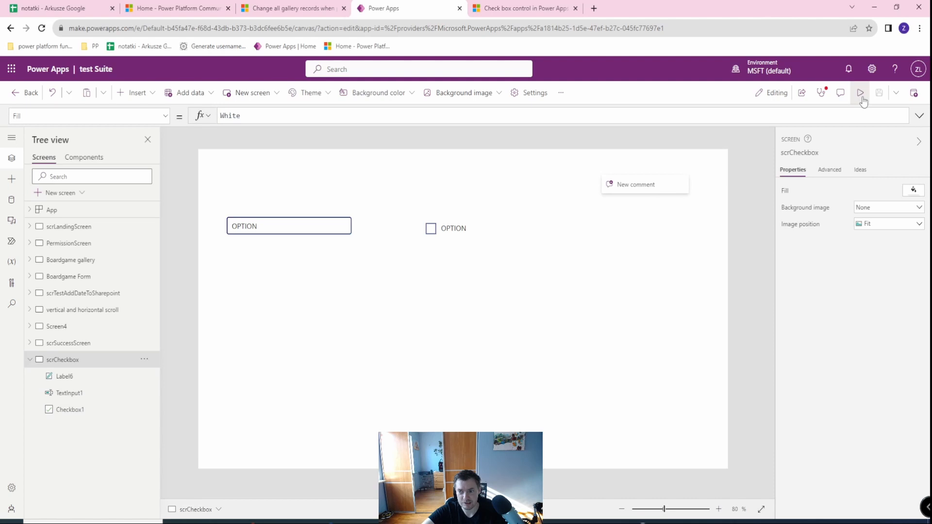
- Review TextInput1's property list, such as OnChange and OnSelect, then select Checkbox1
click(860, 93)
text(Gallery)
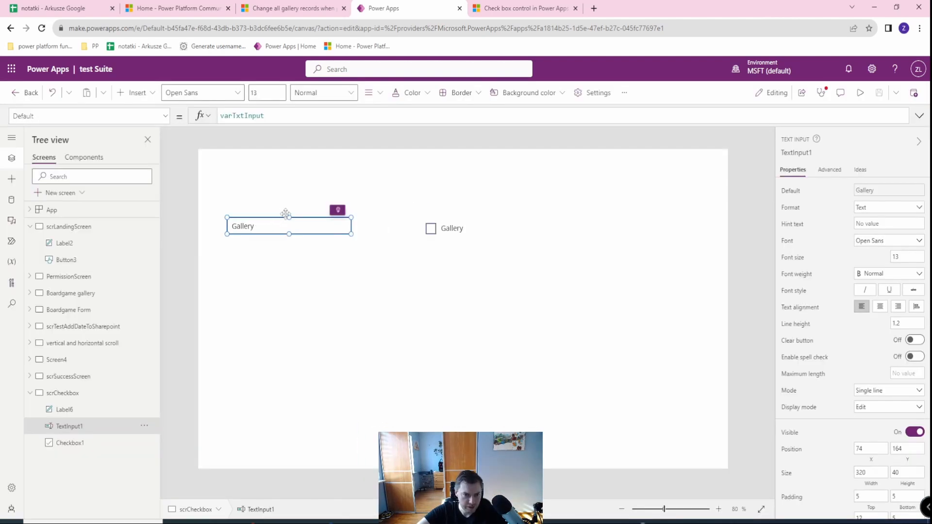
mouse_move(396, 230)
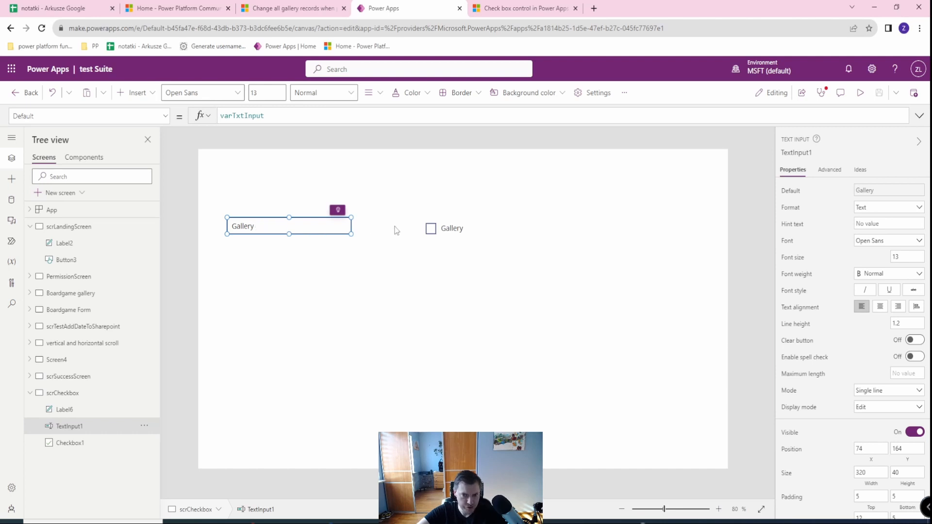
mouse_move(456, 233)
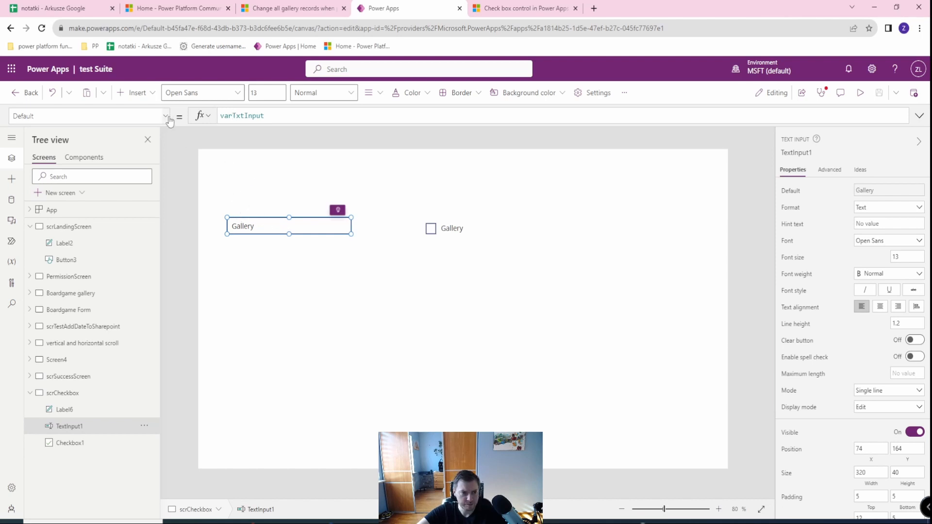
click(166, 116)
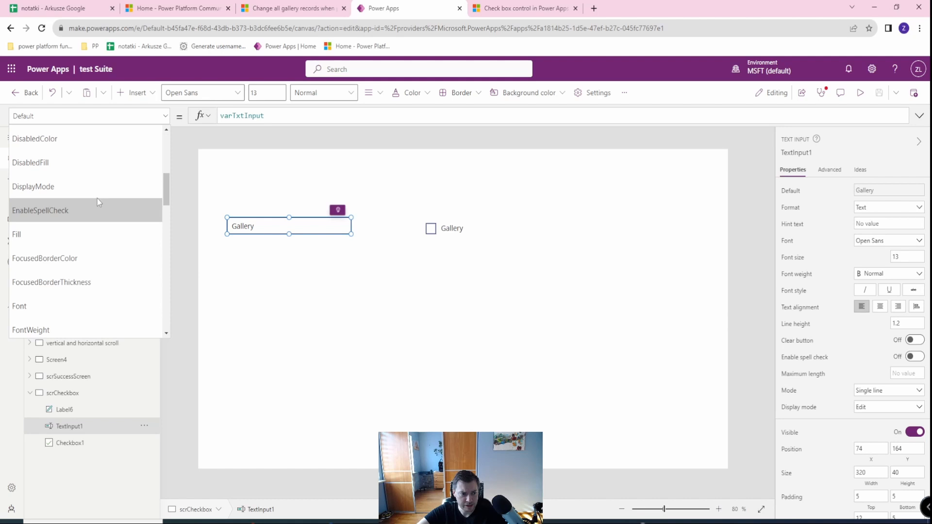
scroll(down, 3)
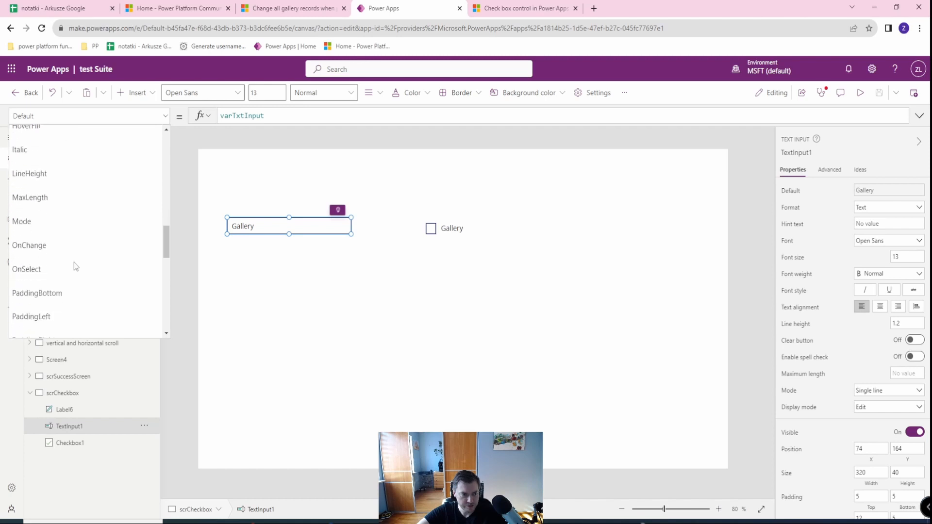
click(28, 244)
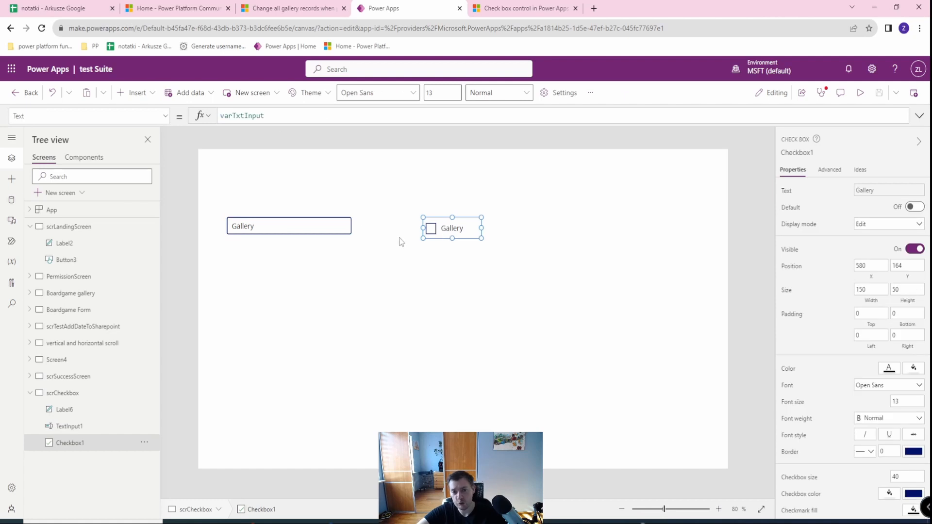
mouse_move(448, 231)
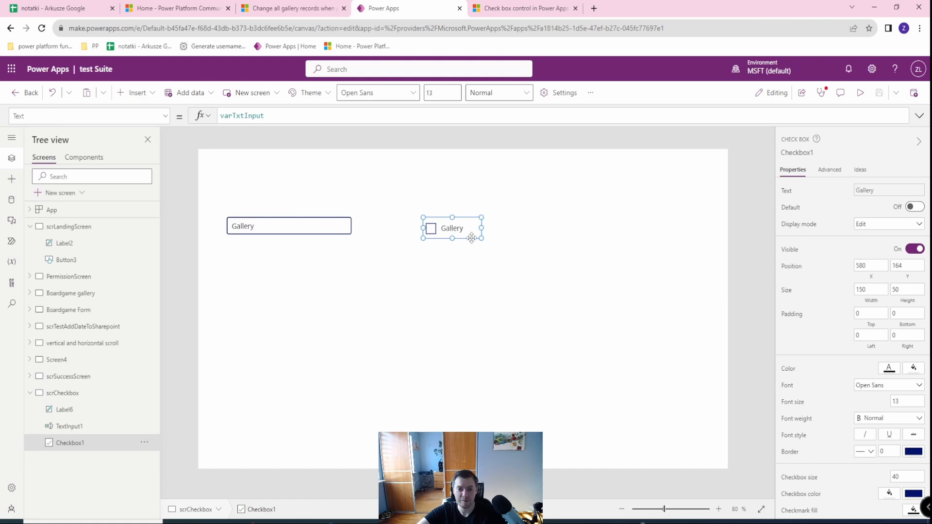
mouse_move(385, 212)
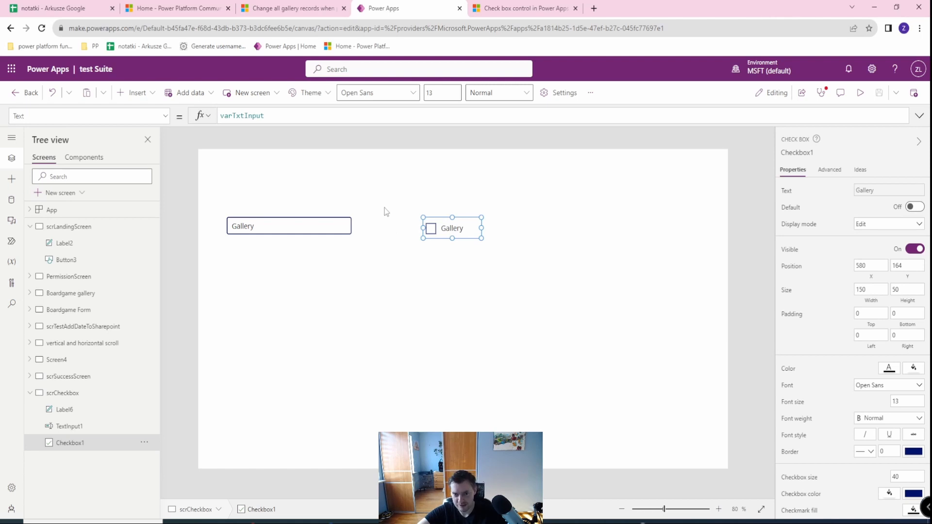
mouse_move(428, 214)
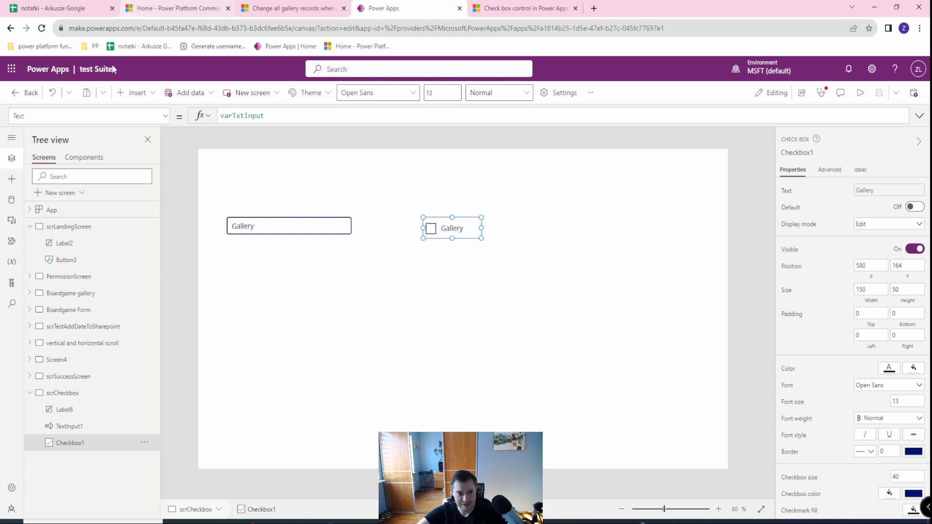
- Show Checkbox1's Default property formula, which reads false
click(89, 116)
text(Defaul)
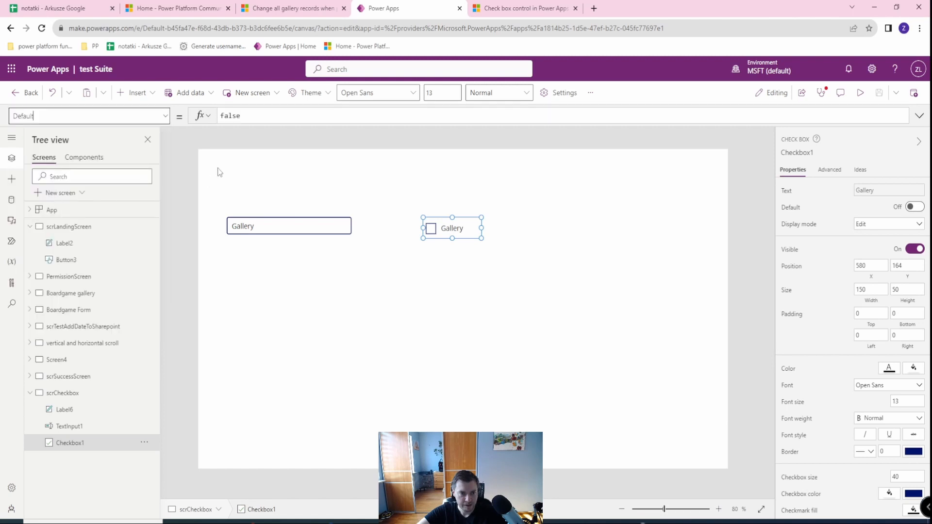
click(242, 115)
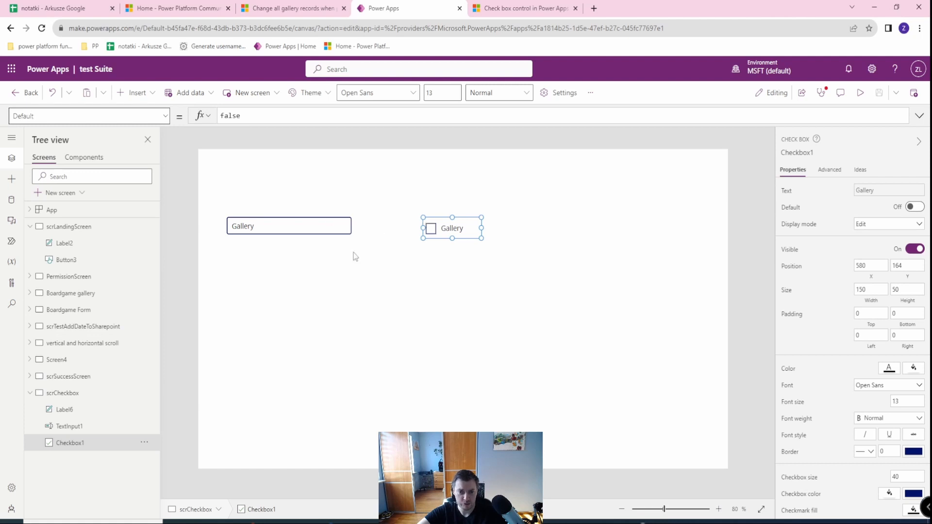
click(226, 116)
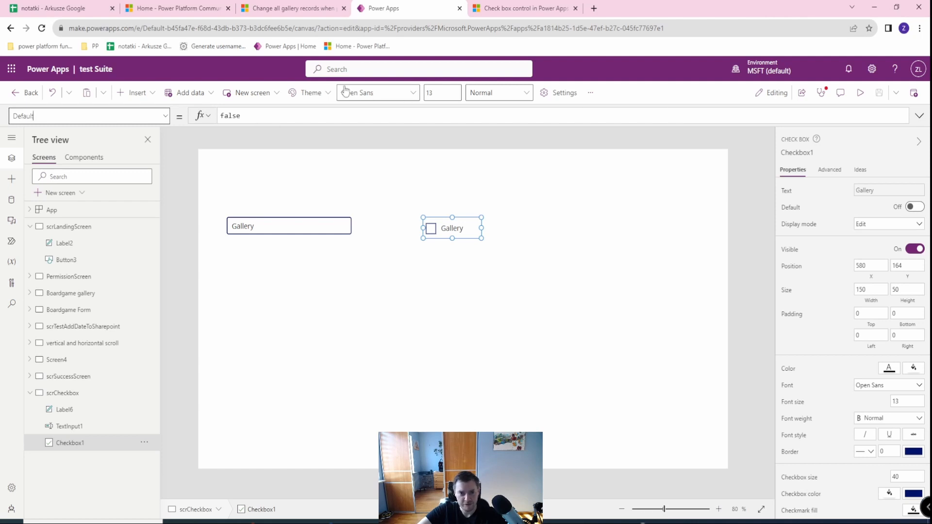
- Insert a button with OnSelect set to Reset(Checkbox1)
click(187, 93)
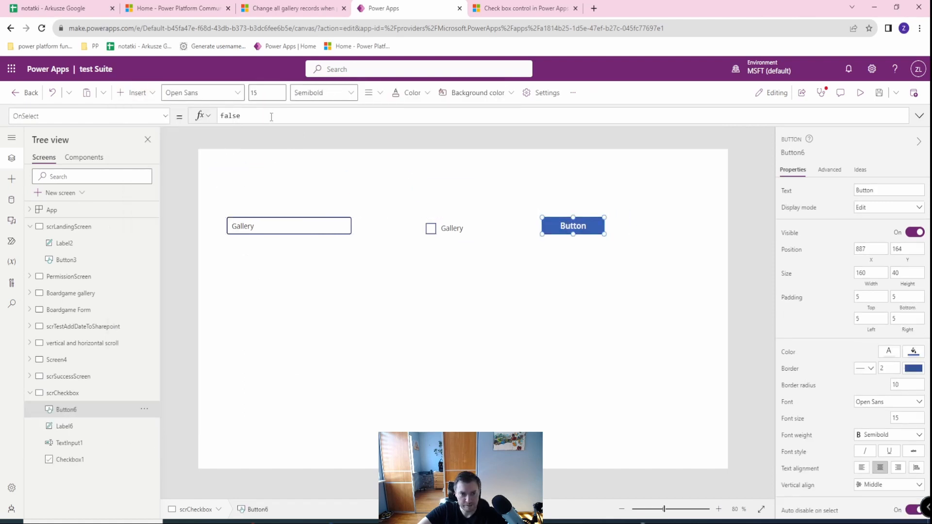
text(Reset(c)
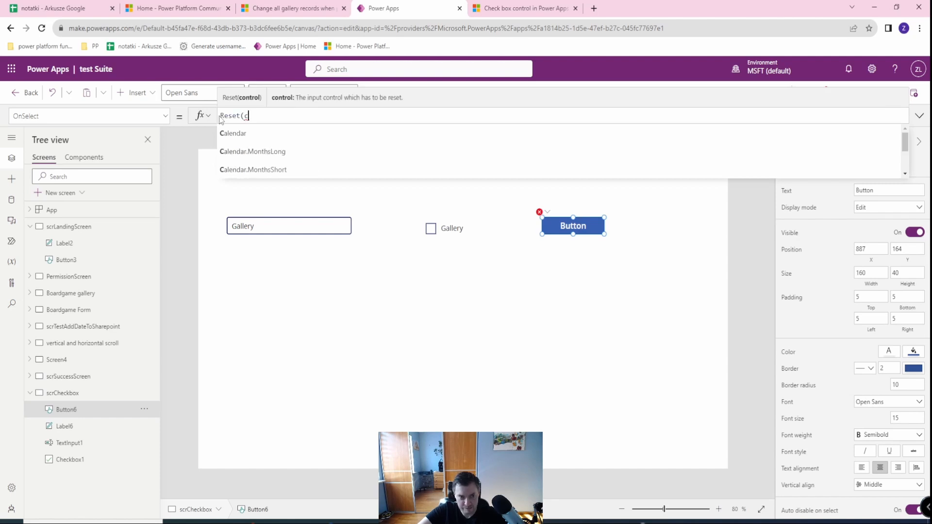
text(heck)
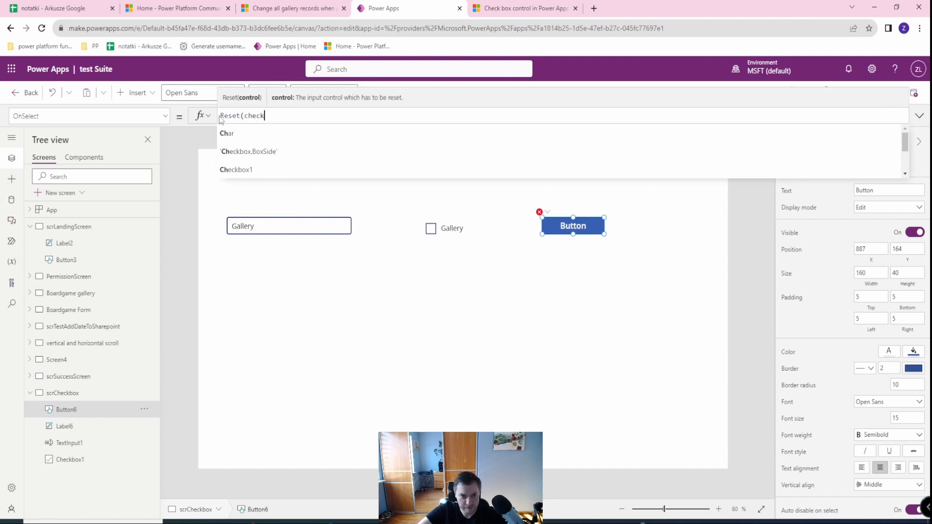
click(452, 228)
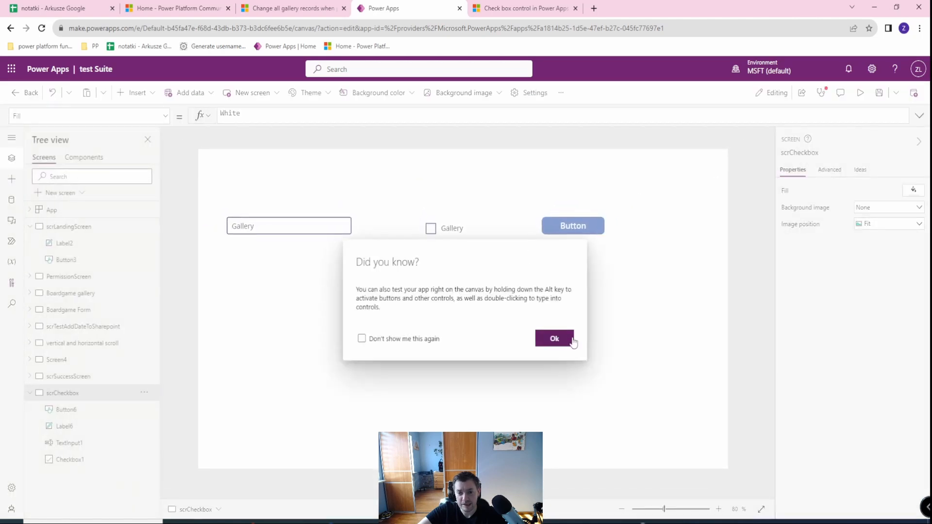
- Set Checkbox1's Default to true and verify it in the app preview
click(553, 339)
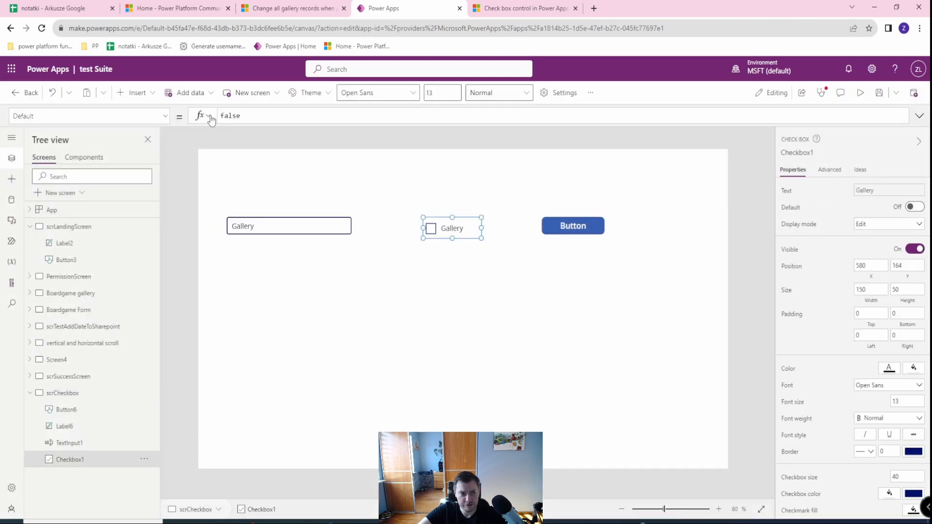
text(true)
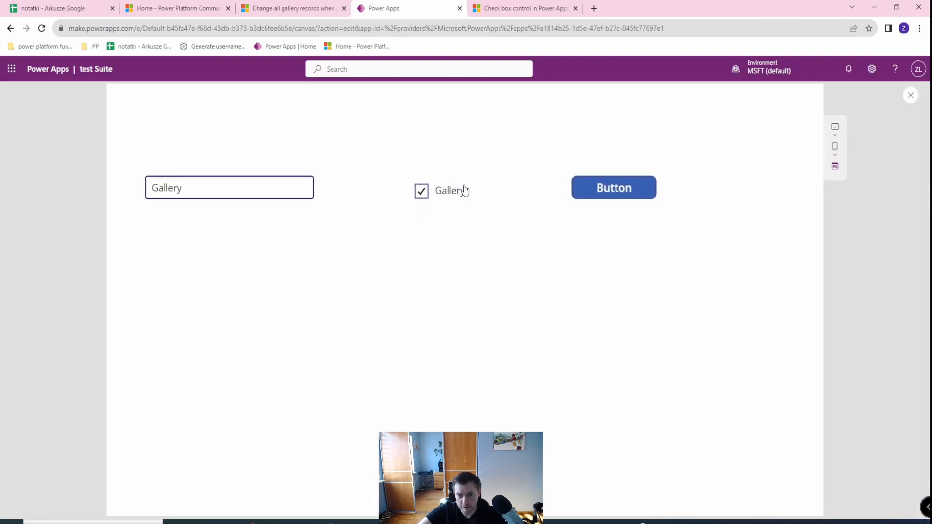
click(612, 188)
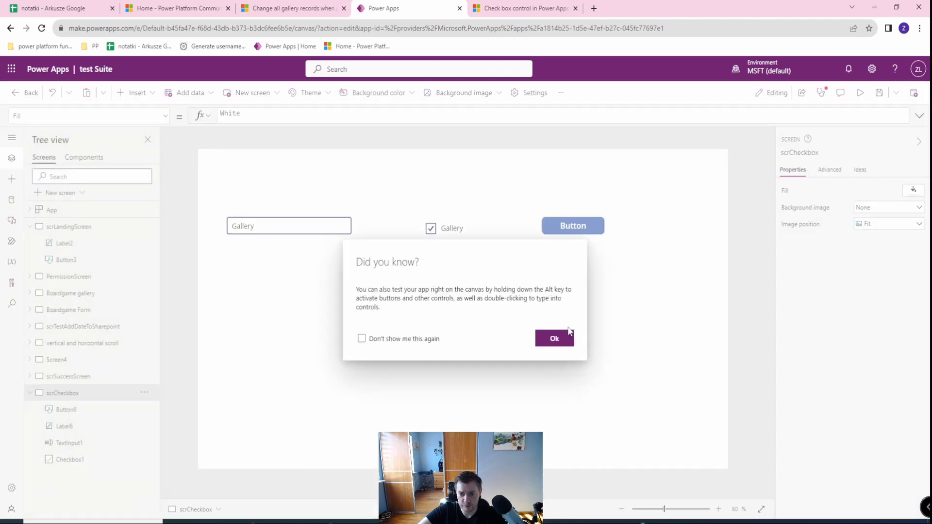
click(553, 339)
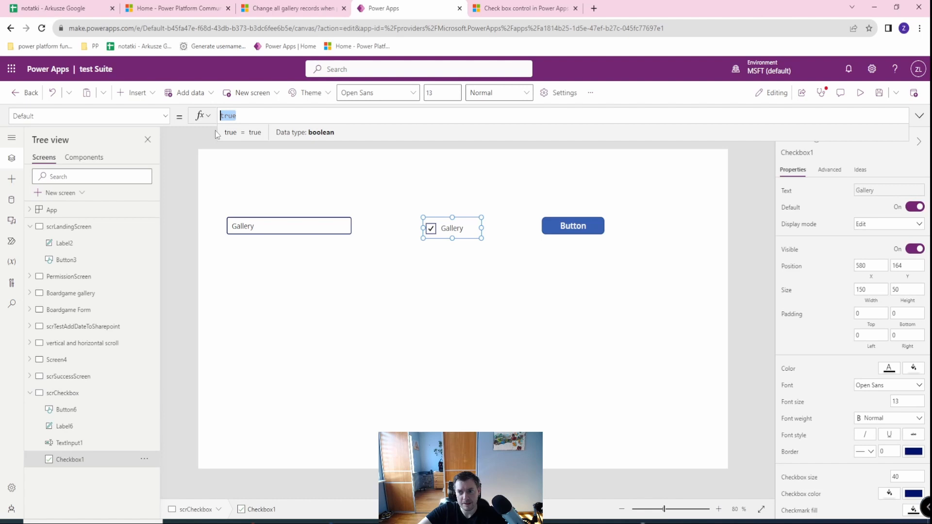
mouse_move(221, 132)
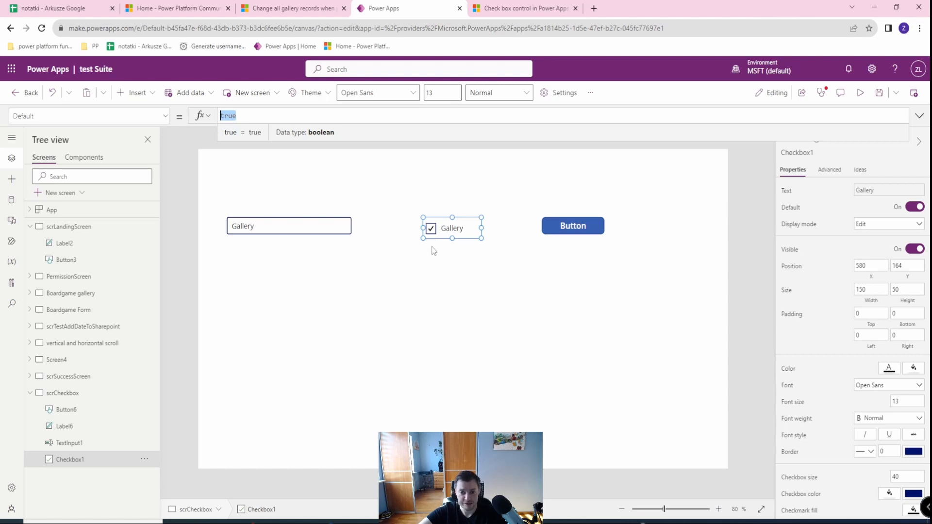
mouse_move(189, 92)
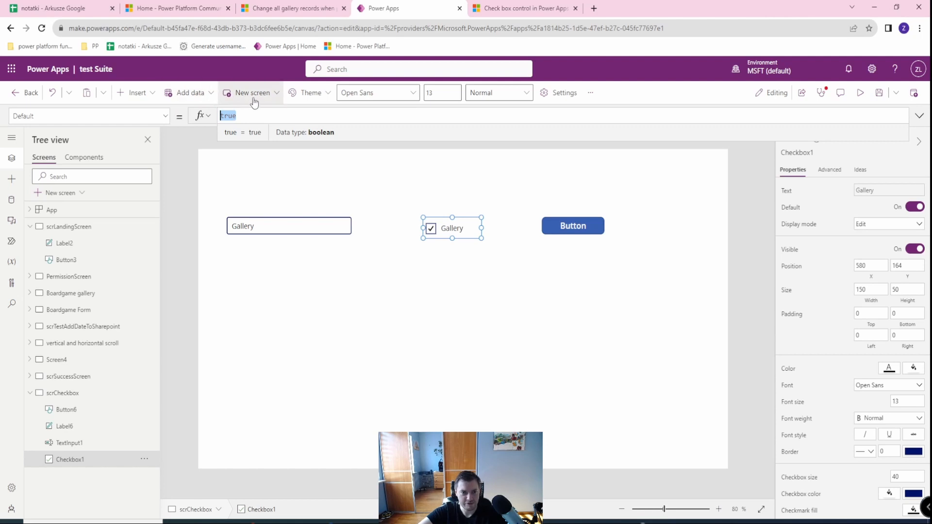
- Insert a text label whose Text is varCounterCheckbox
click(188, 92)
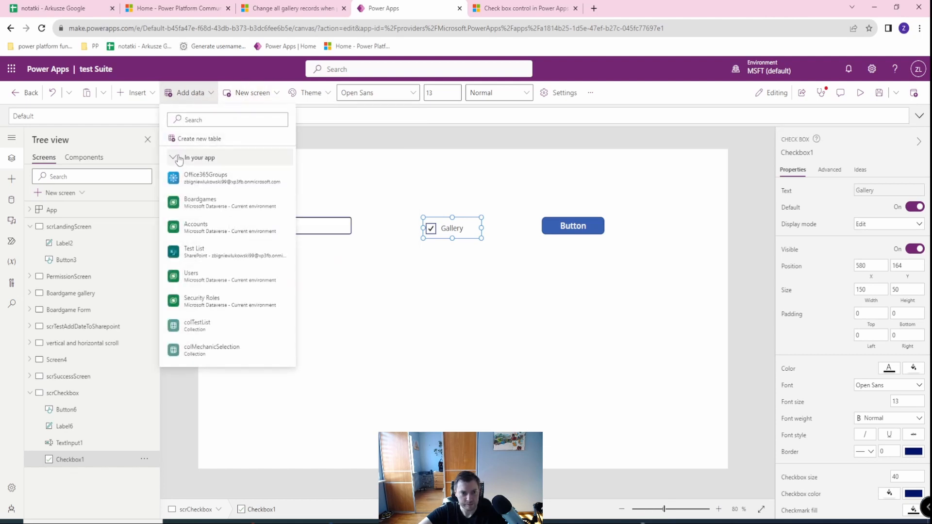
click(137, 92)
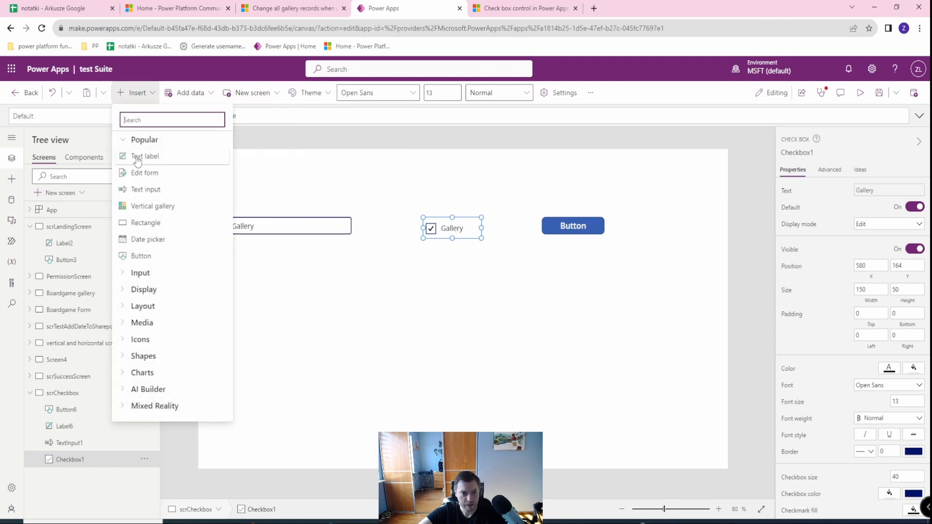
click(145, 156)
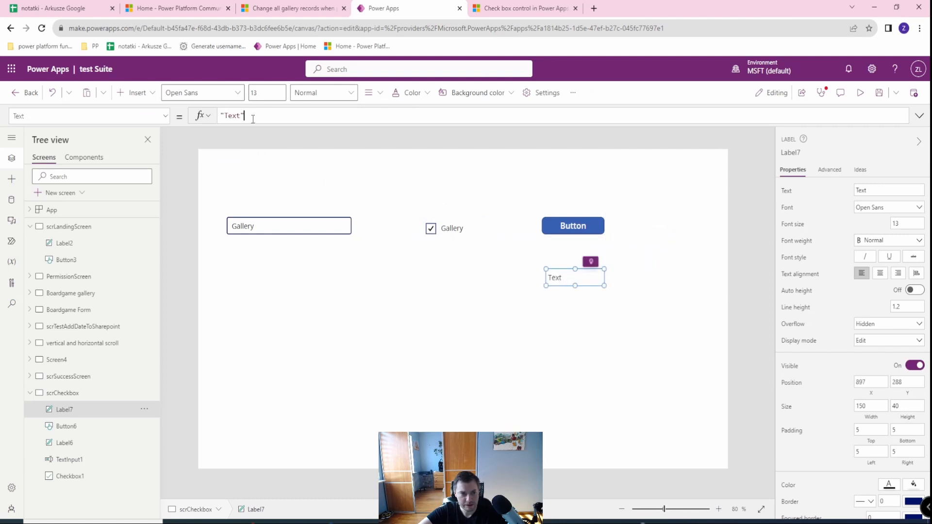
text(varCounter)
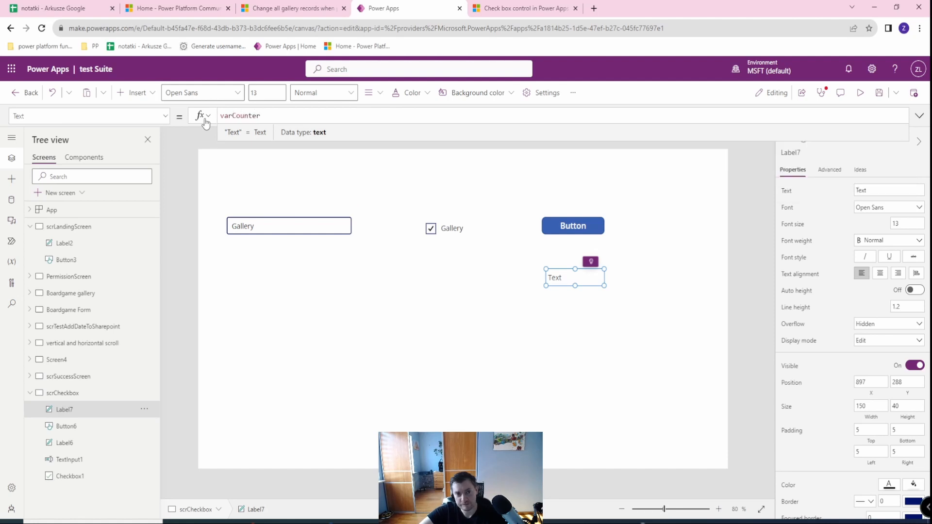
text(Checkbox)
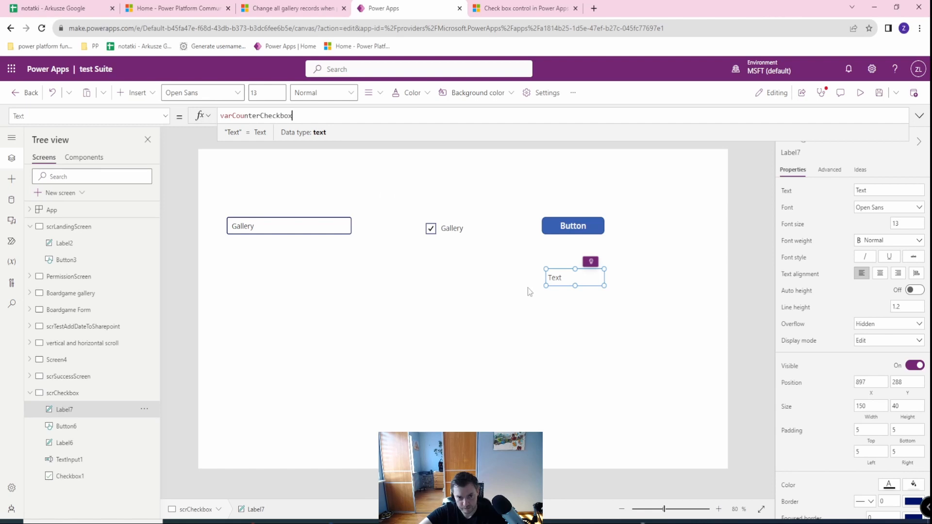
mouse_move(454, 238)
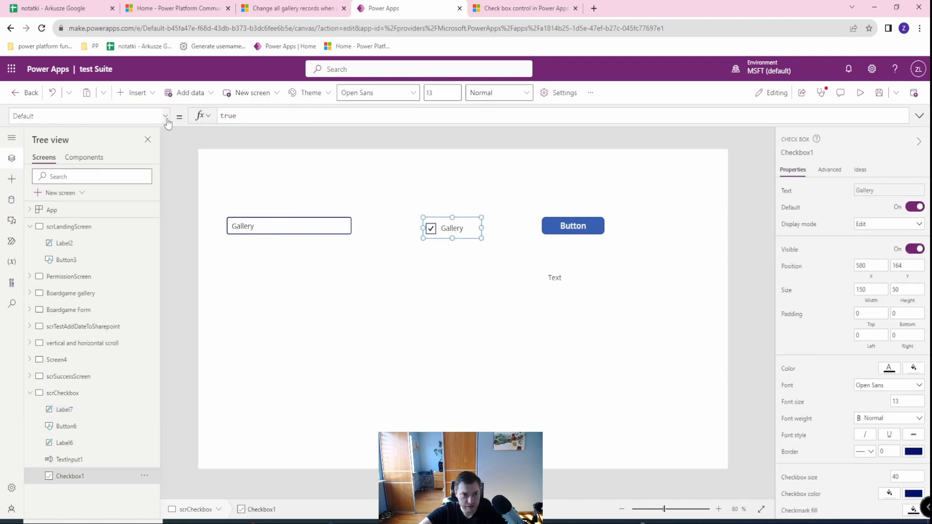
- Set Checkbox1's OnCheck to Set(varCounterCheckbox, varCounterCheckbox + 1)
click(165, 116)
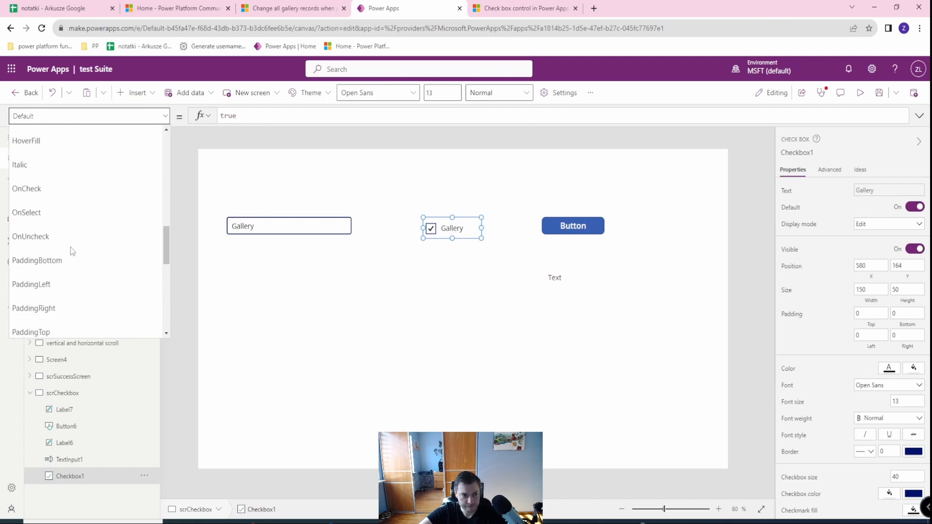
click(26, 188)
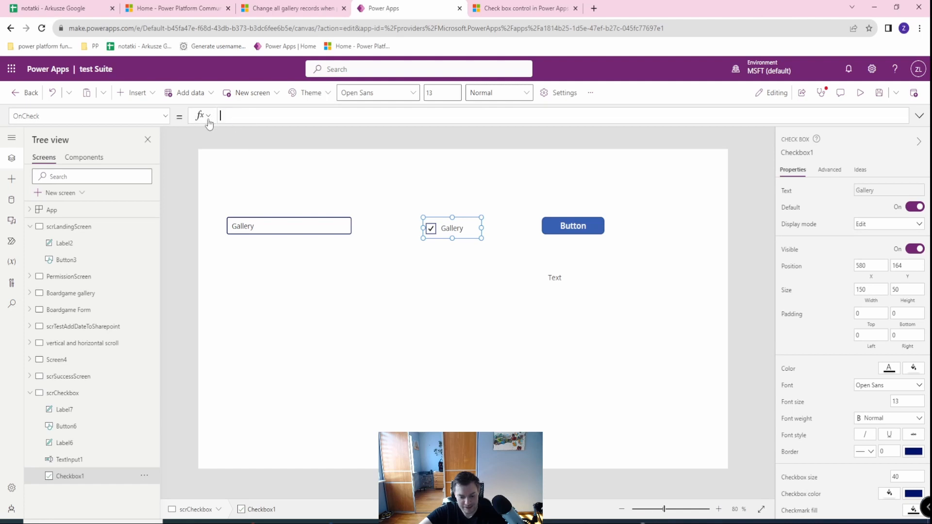
text(Set(v)
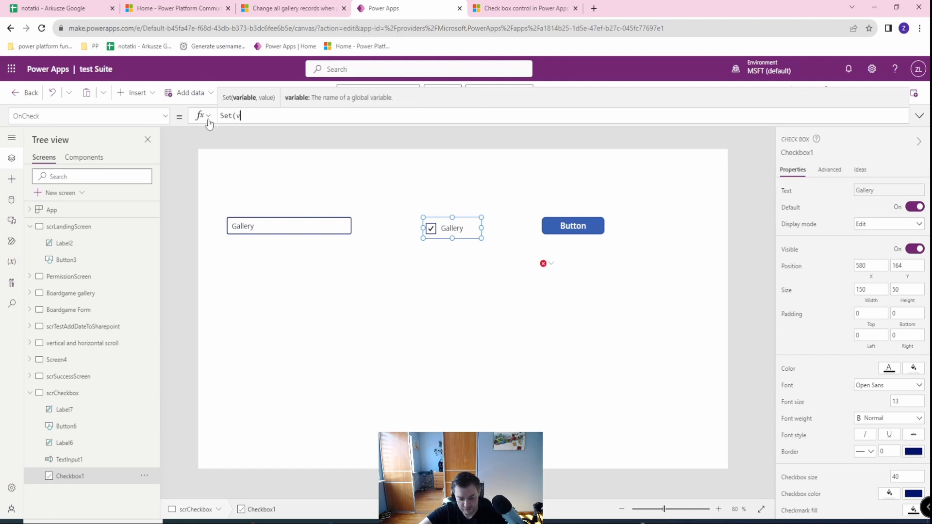
text(arCounterCheckbox,)
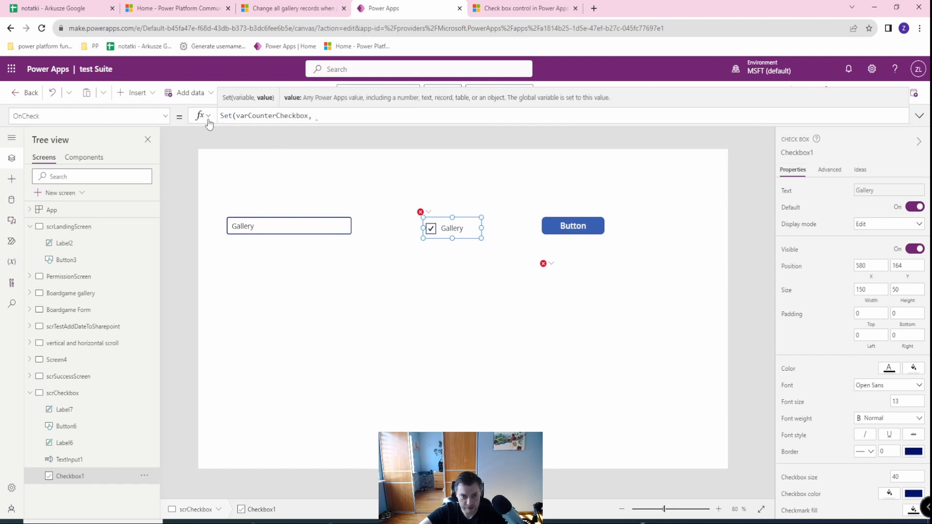
text(varCounter)
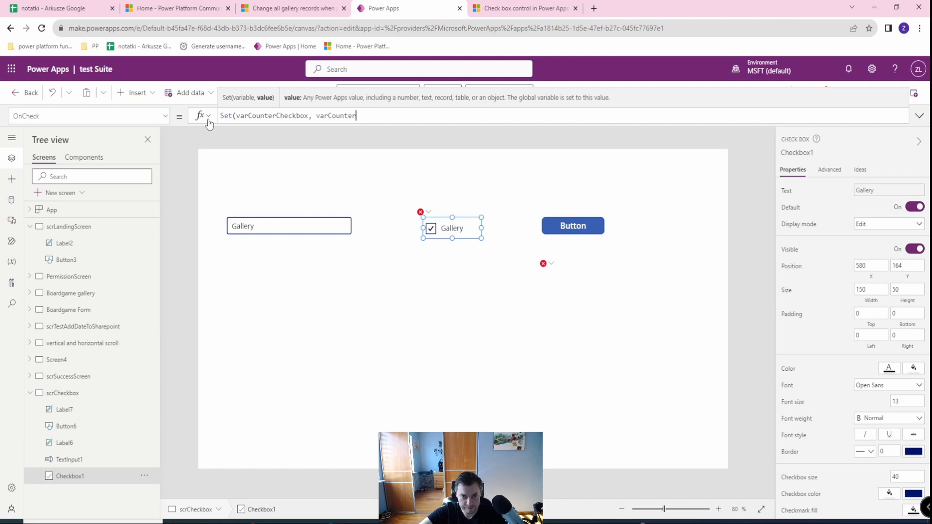
text(Checkbo)
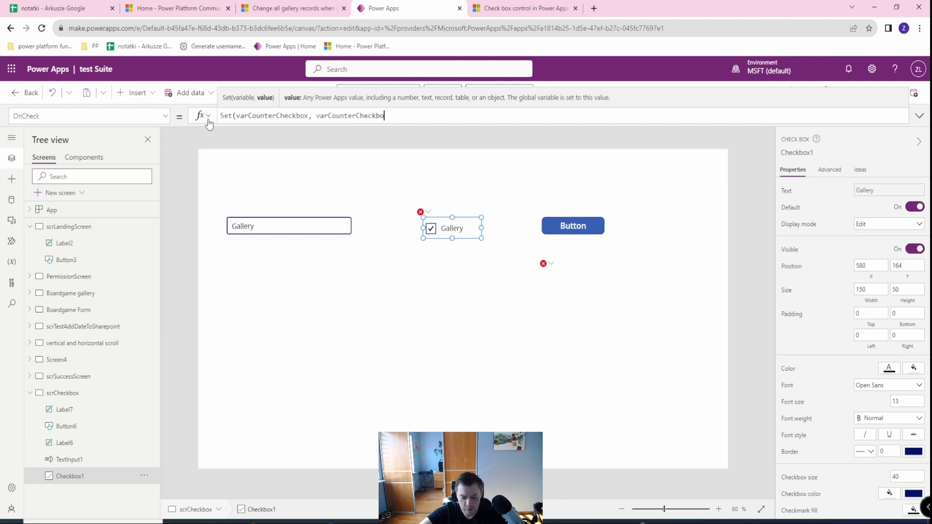
text(+ 1)
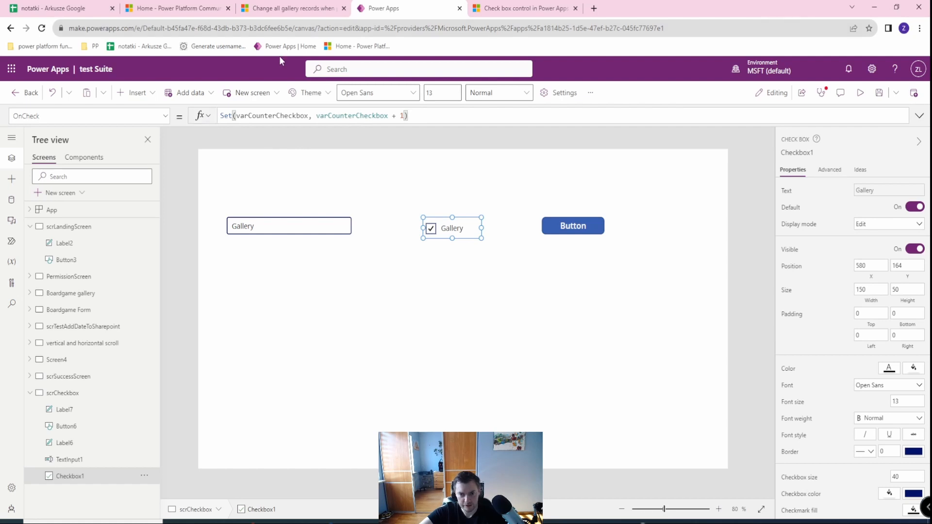
- Preview the app and tick the checkbox twice to test the counter
click(859, 92)
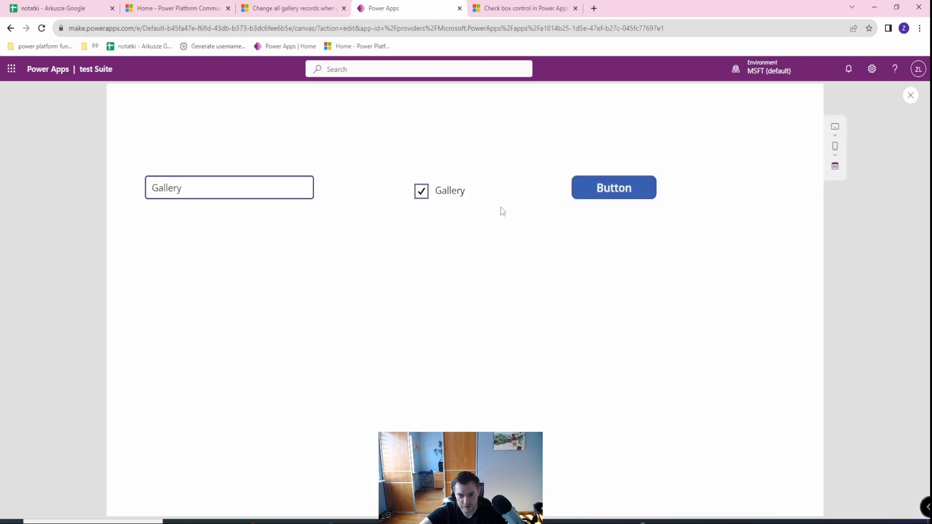
click(422, 191)
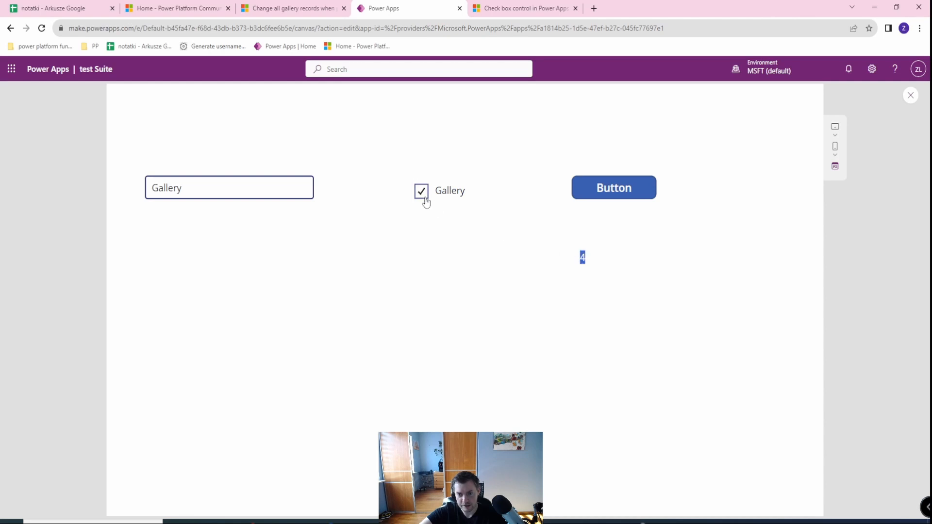
click(421, 190)
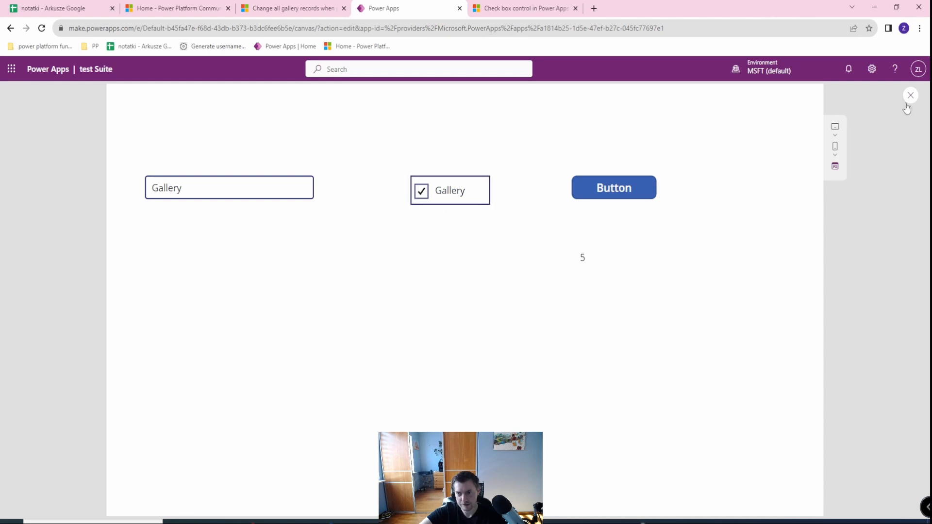
- Leave preview and give Checkbox1 the OnSelect formula Set(varCounterCheckbox, varCounterCheckbox + 1)
click(910, 95)
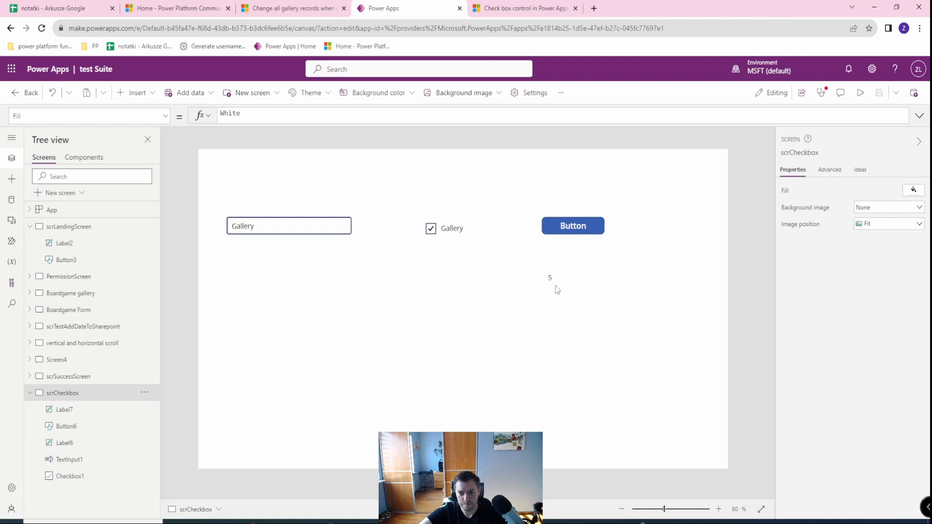
click(444, 228)
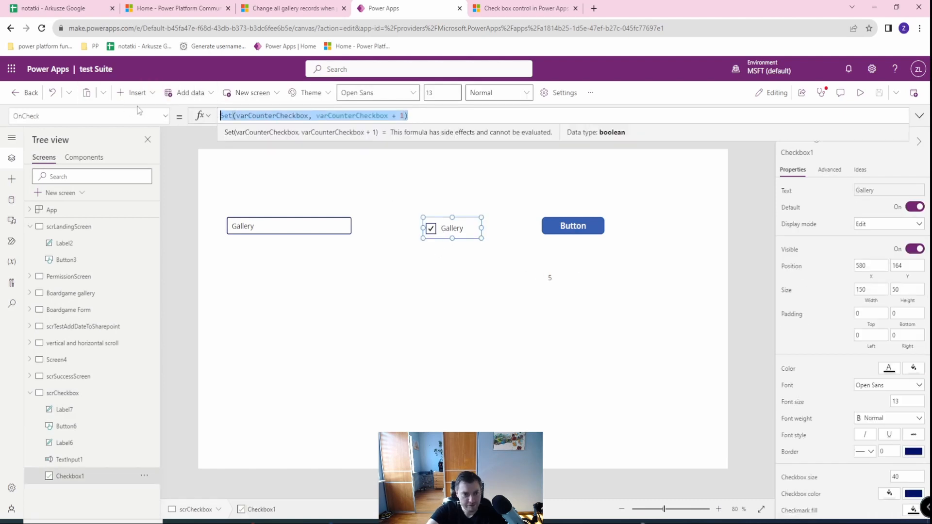
click(89, 116)
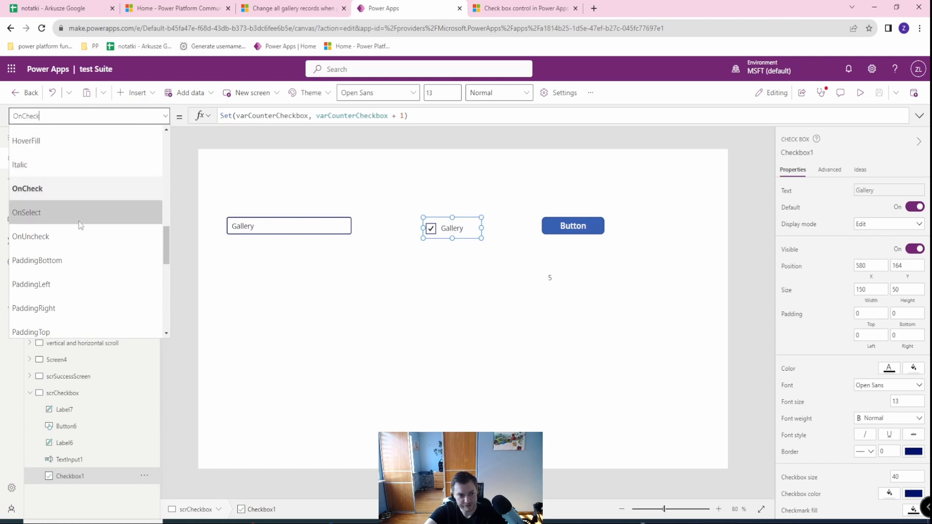
click(30, 236)
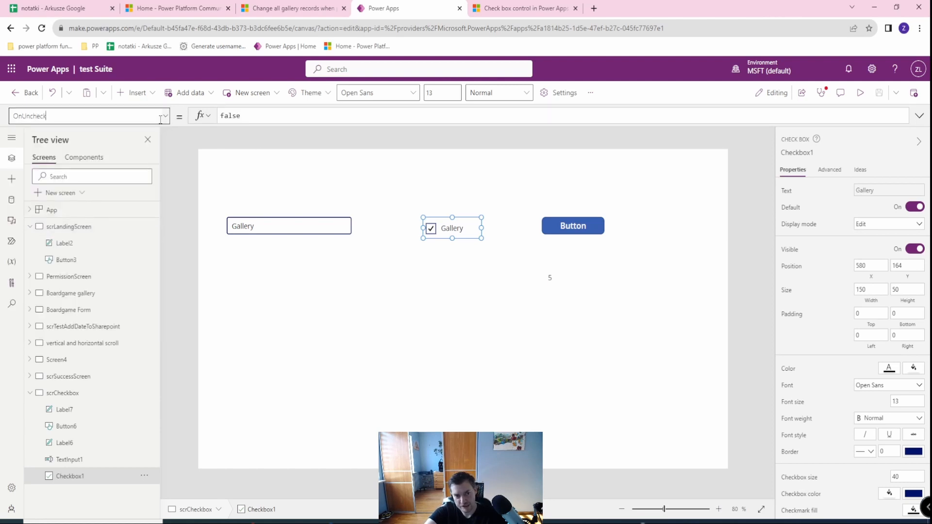
click(89, 116)
text(OnSelect)
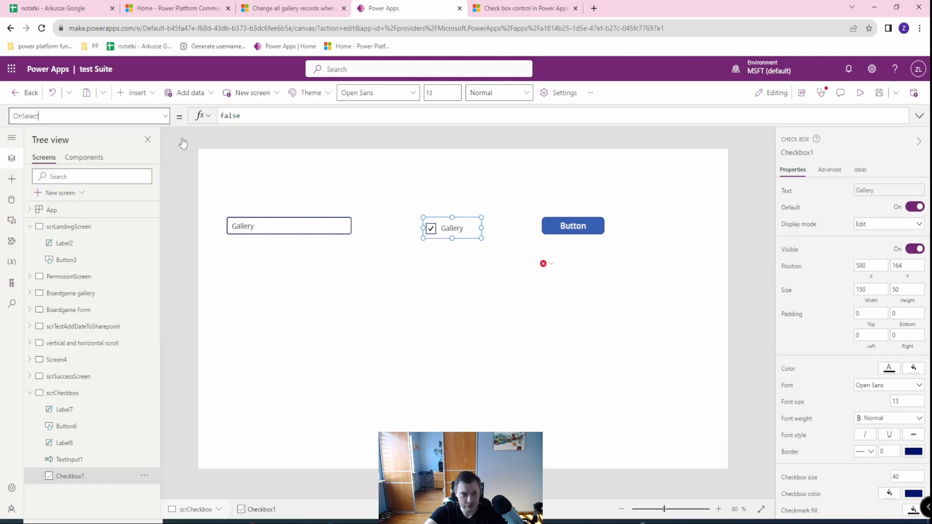
click(240, 115)
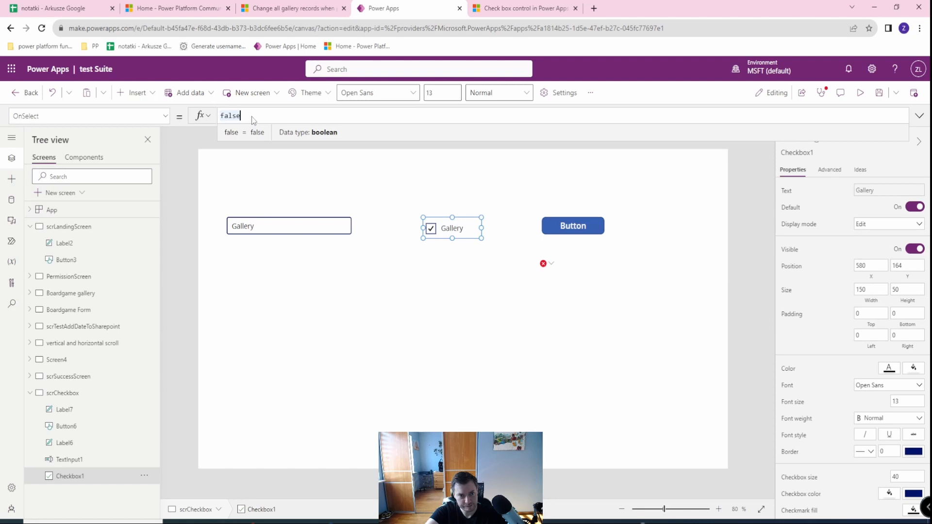
text(Set(varCounterCheckbox, varCounterCheckbox + 1))
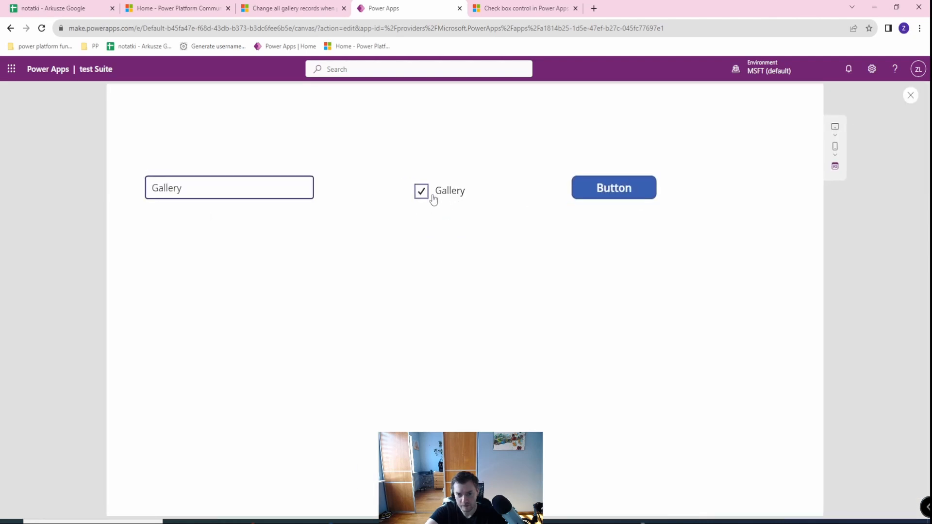
- Click the checkbox seven times in preview, raising the counter to 11
click(421, 190)
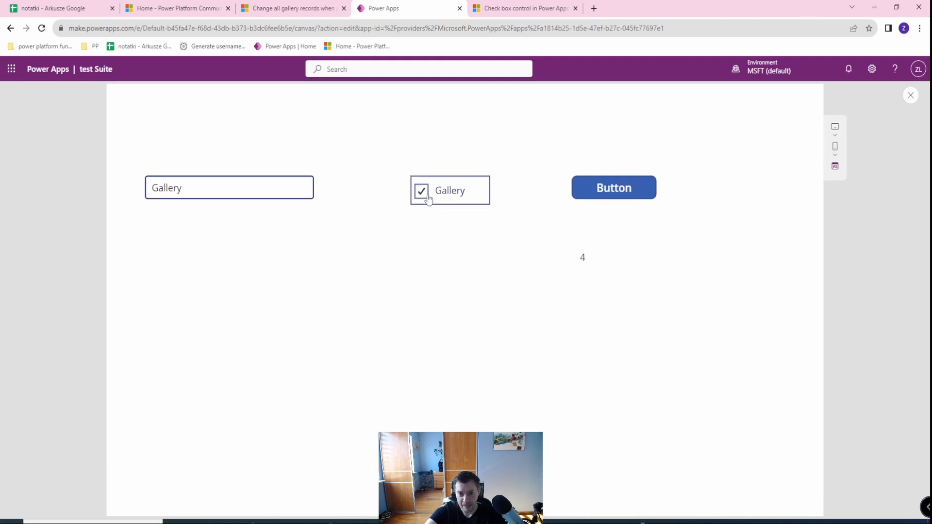
click(421, 191)
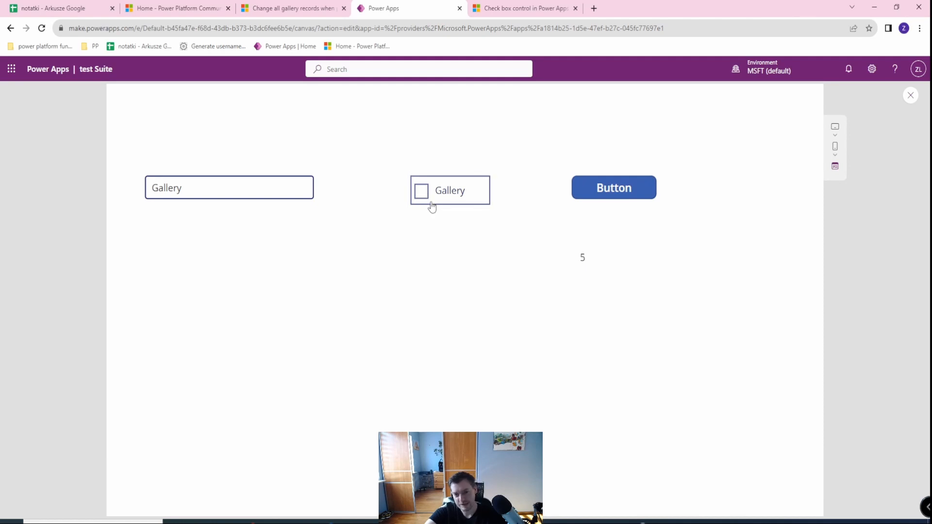
click(421, 190)
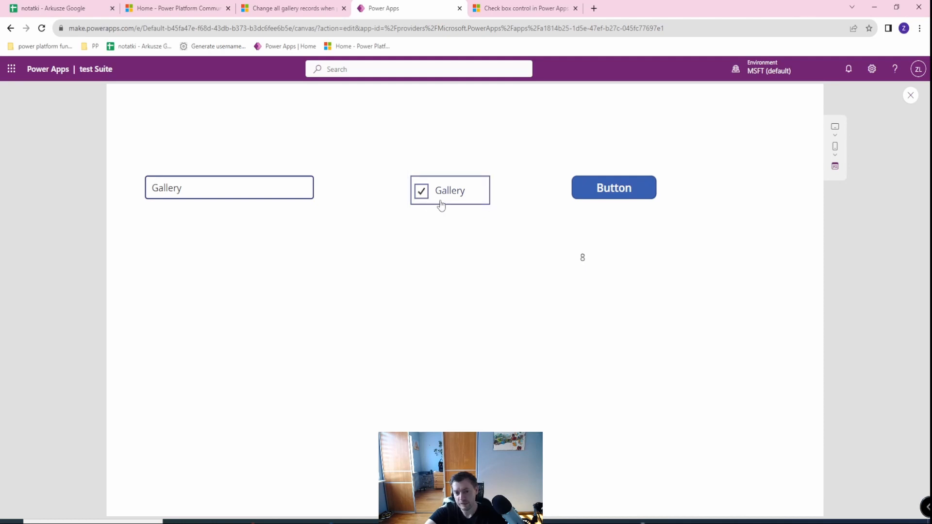
click(421, 191)
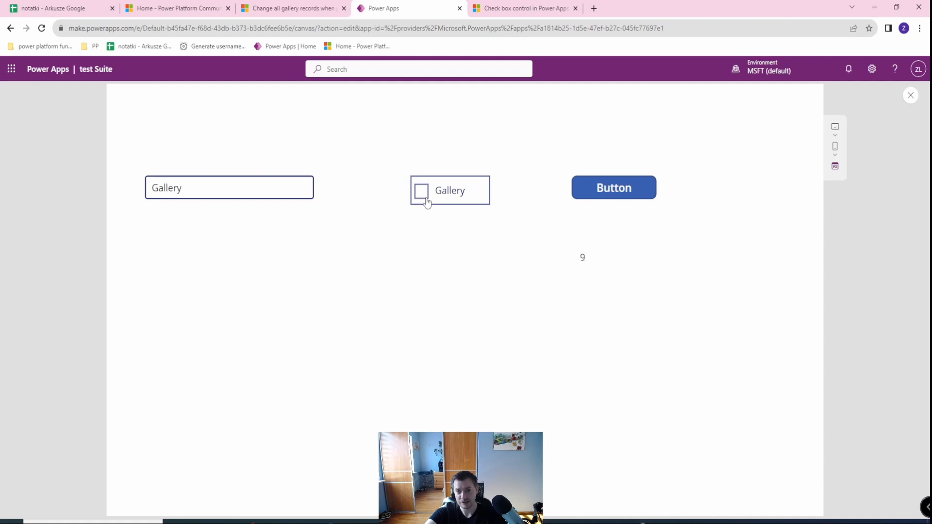
click(421, 190)
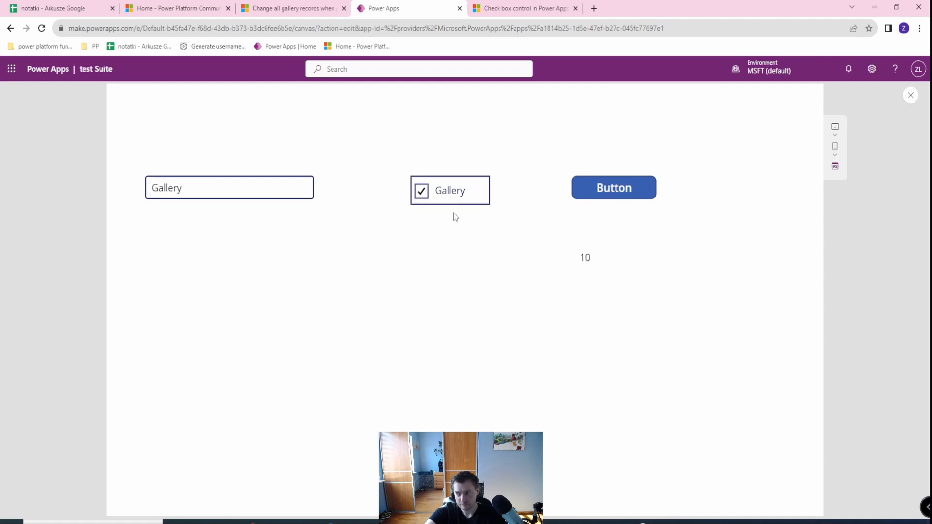
mouse_move(593, 271)
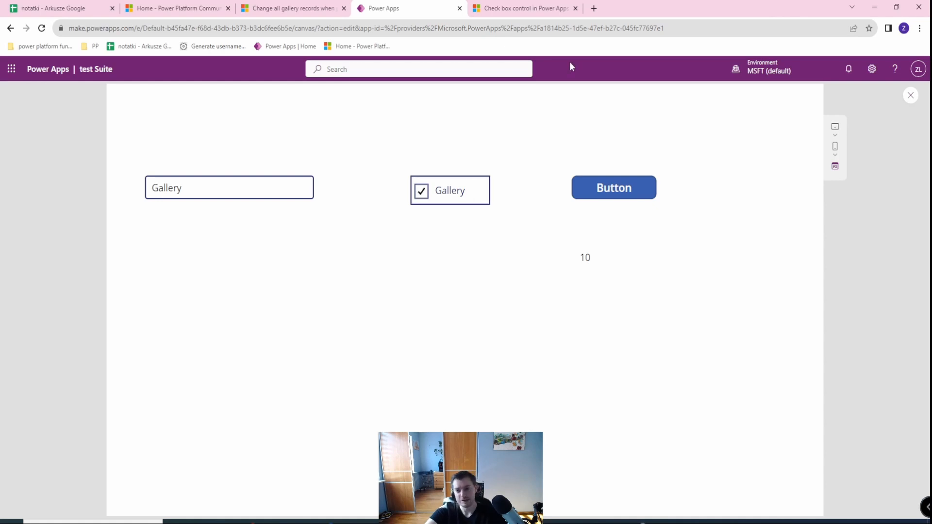
mouse_move(403, 233)
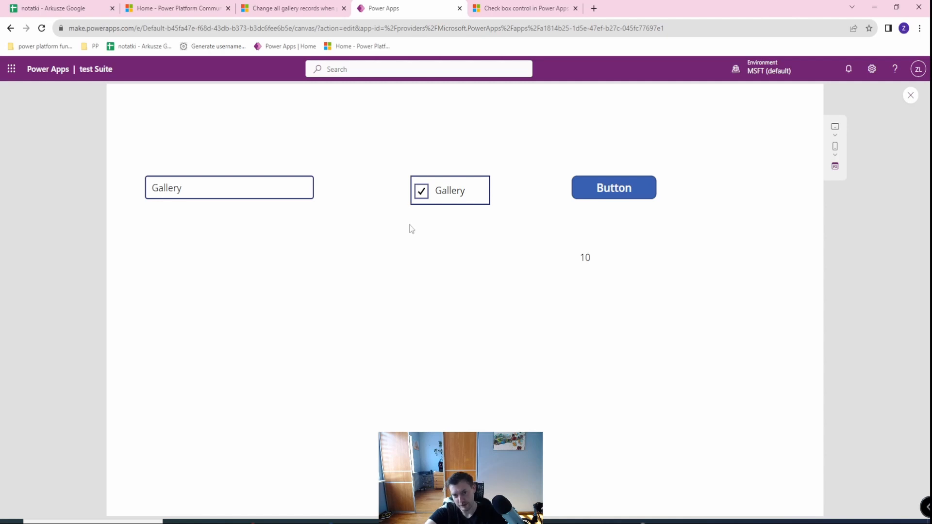
click(420, 190)
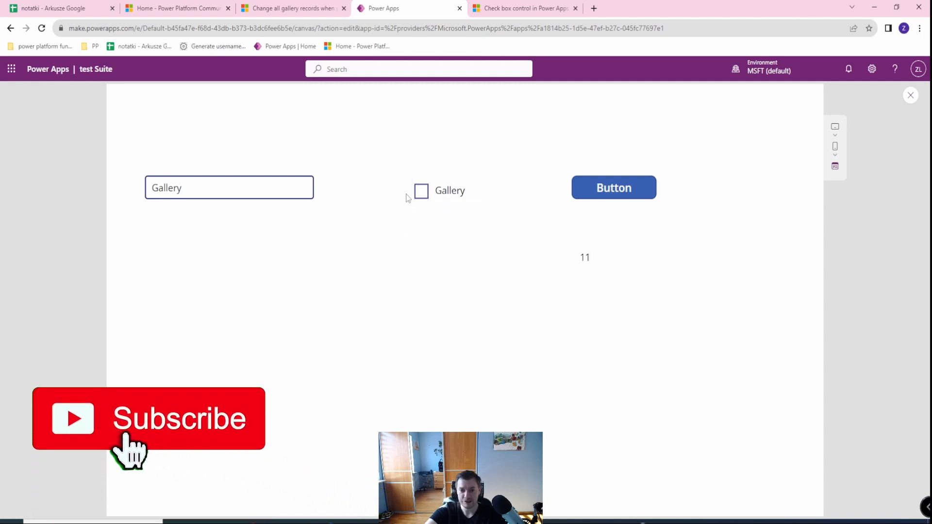
click(228, 187)
text(6)
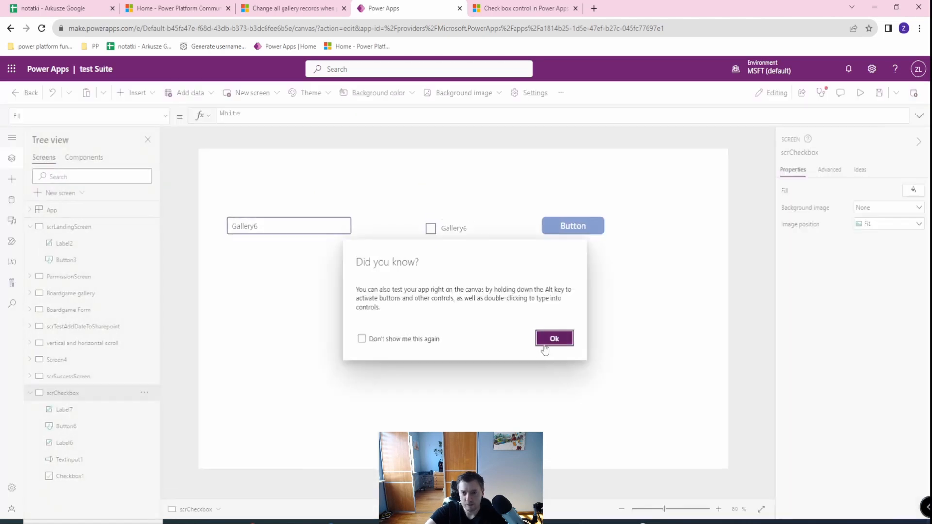
- Dismiss the 'Did you know?' tip and select Checkbox1 to show its OnSelect formula
click(553, 338)
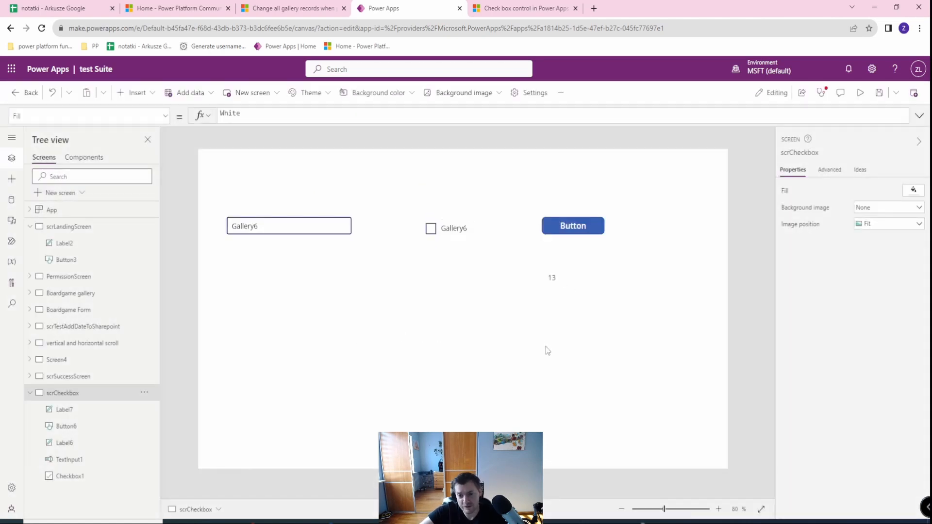
click(453, 228)
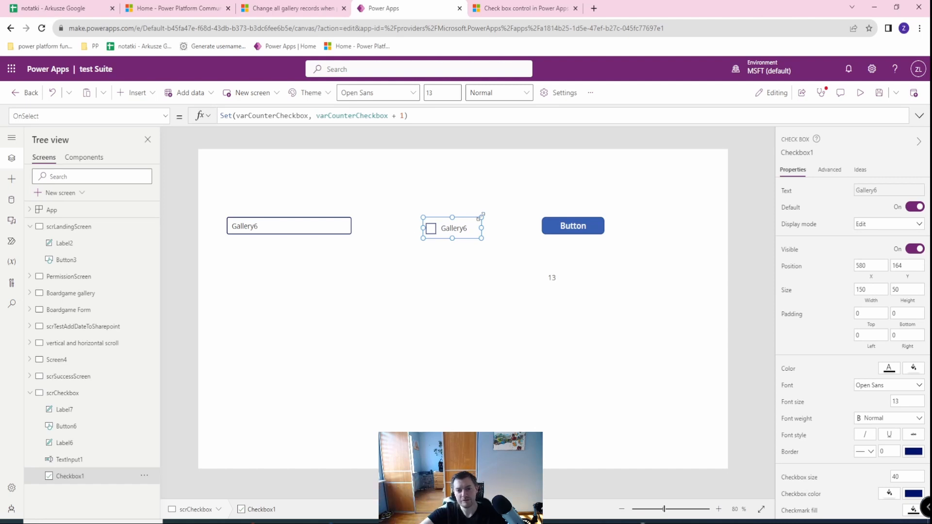
click(571, 226)
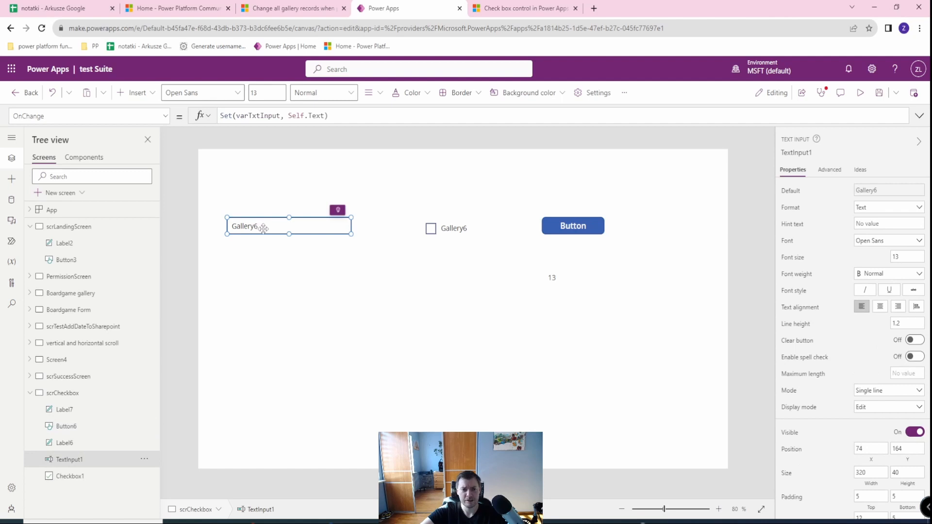
mouse_move(333, 250)
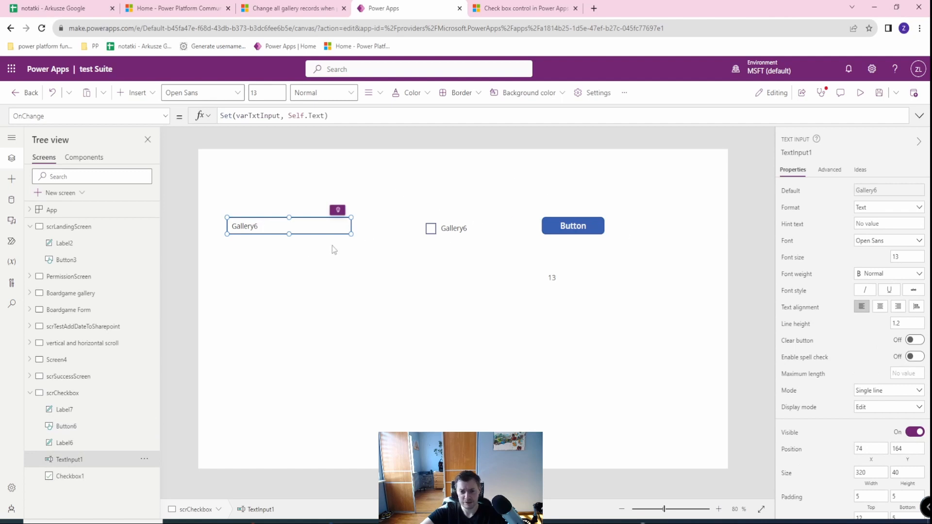
click(431, 228)
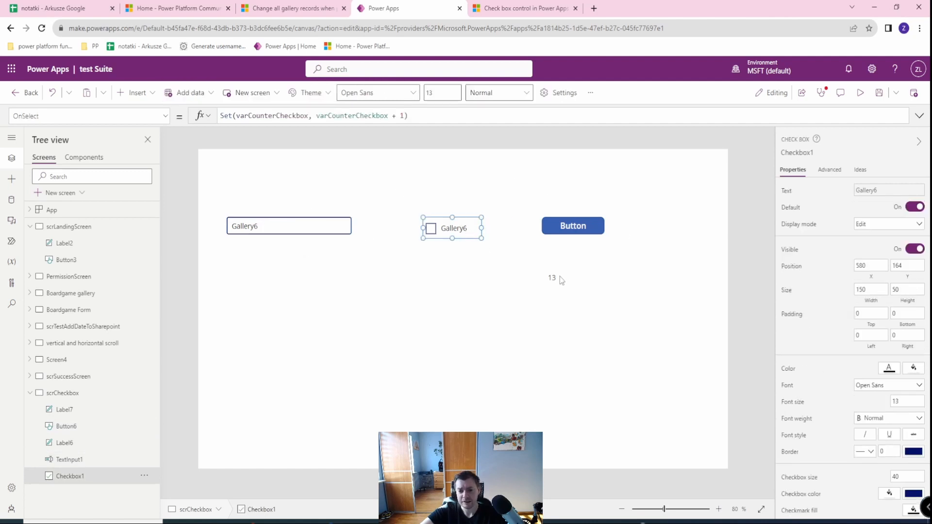
click(552, 277)
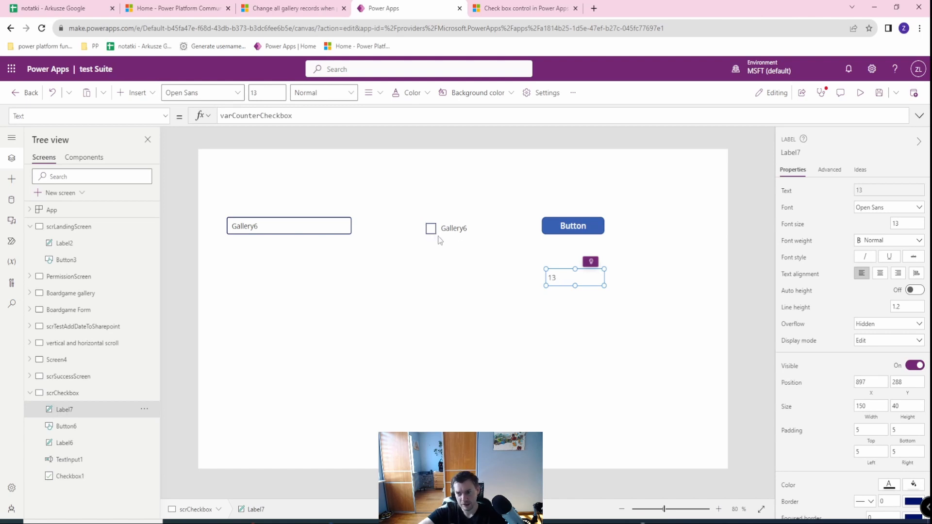
mouse_move(439, 238)
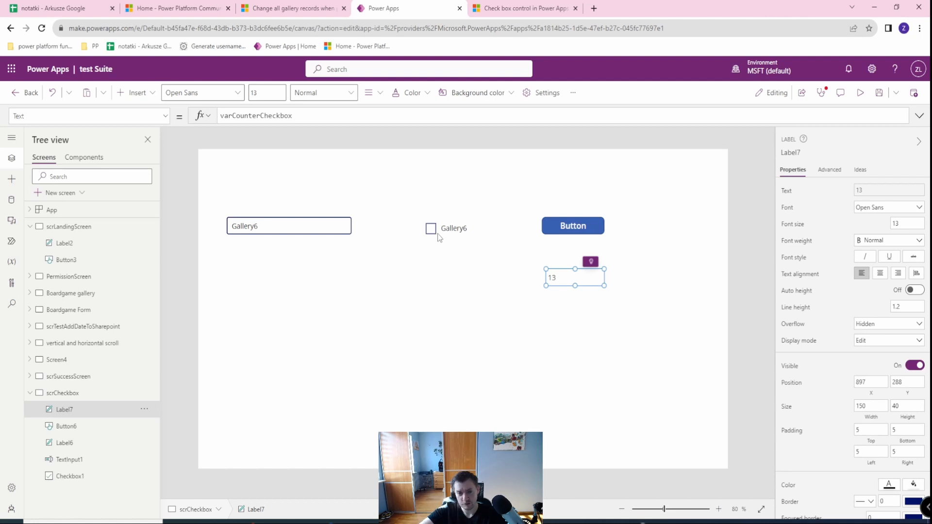
mouse_move(442, 238)
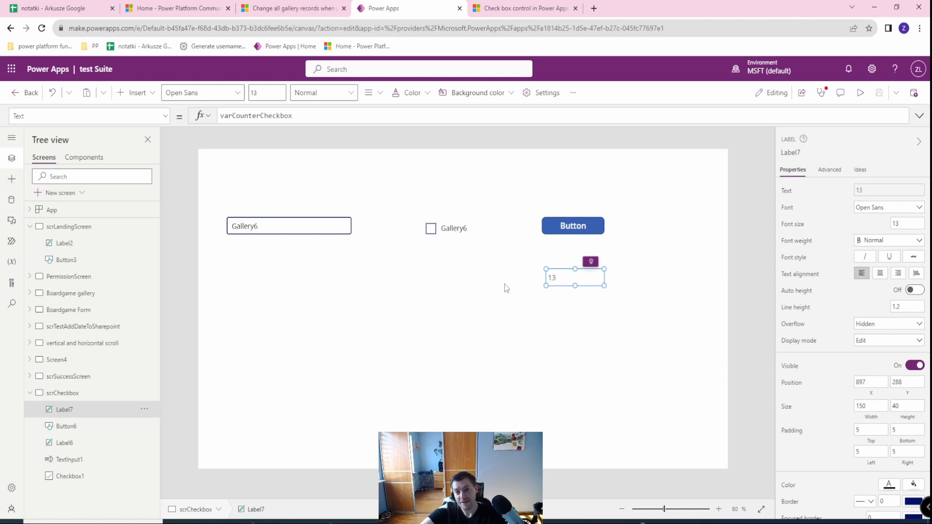
click(431, 228)
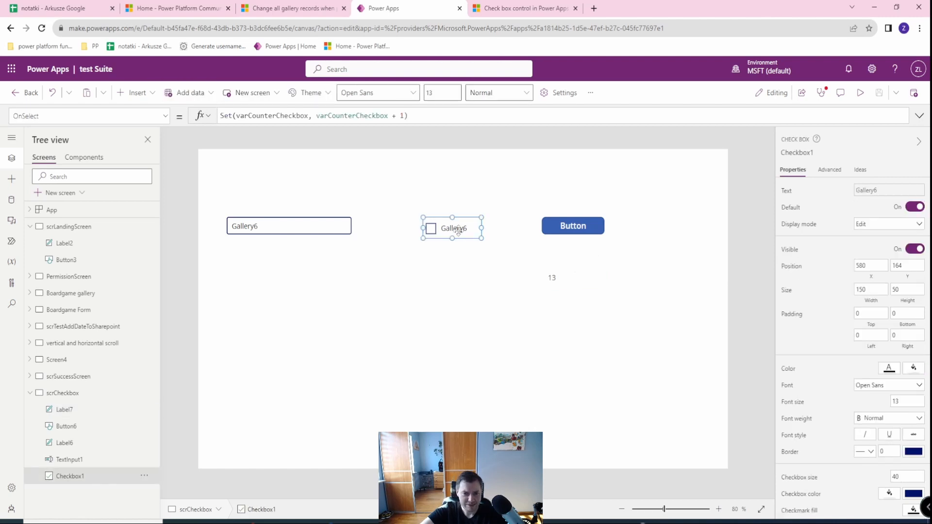
click(88, 116)
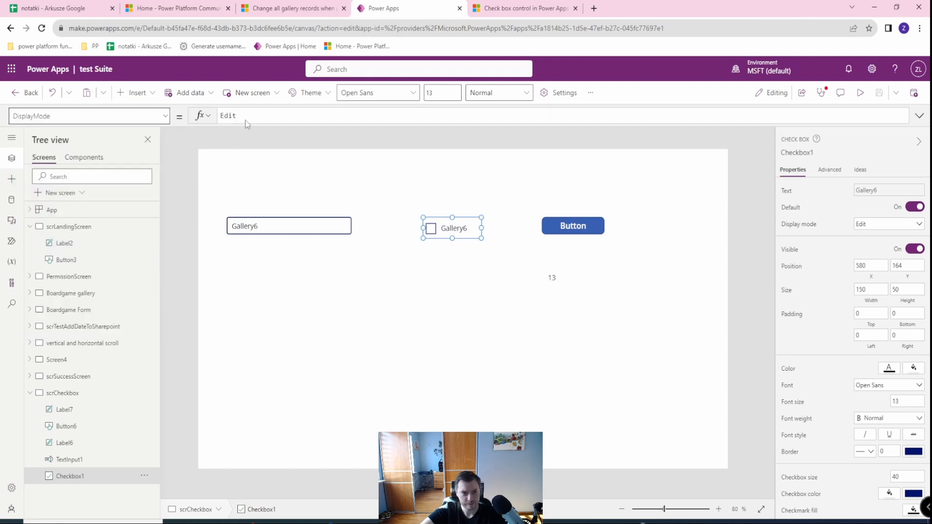
text(DisplayMode.Ed)
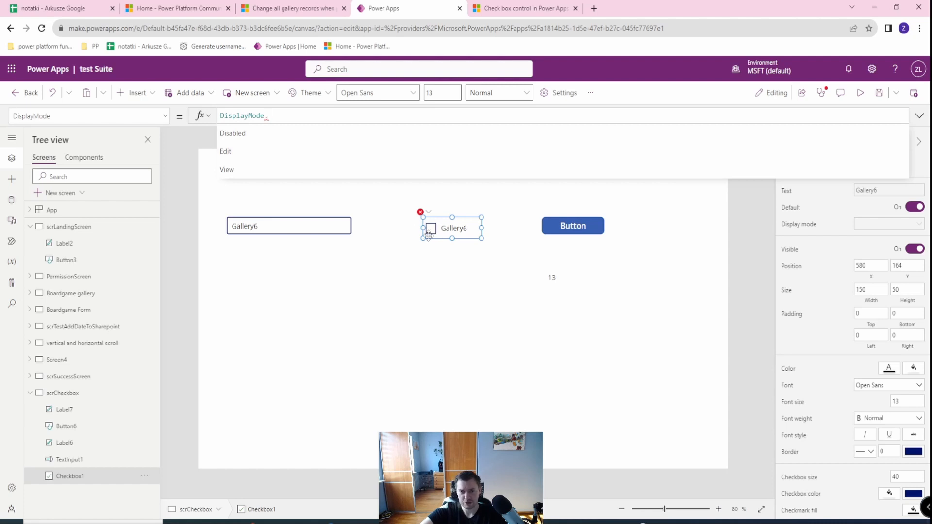
mouse_move(258, 152)
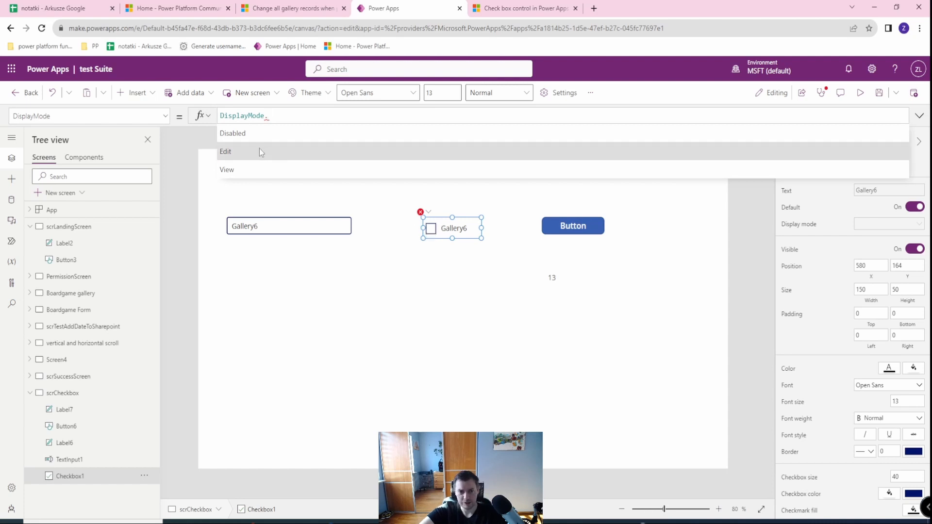
click(233, 133)
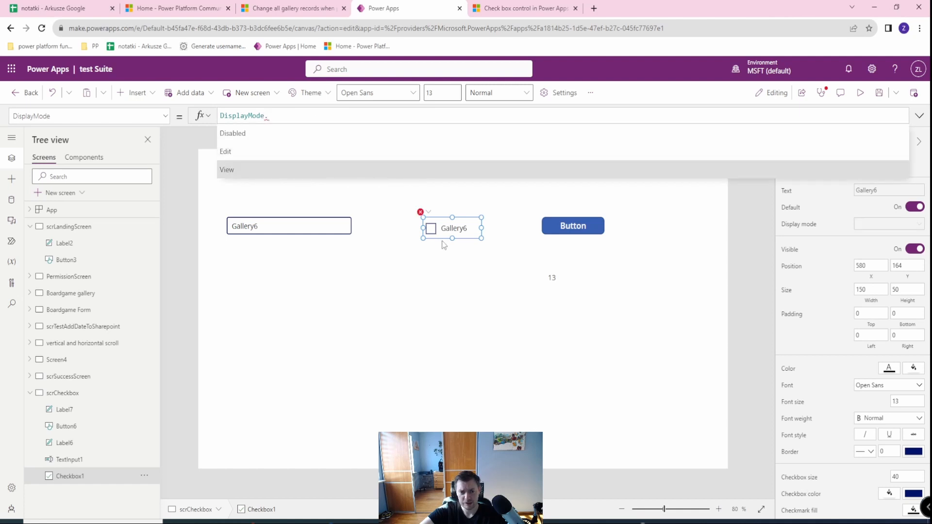
right_click(594, 173)
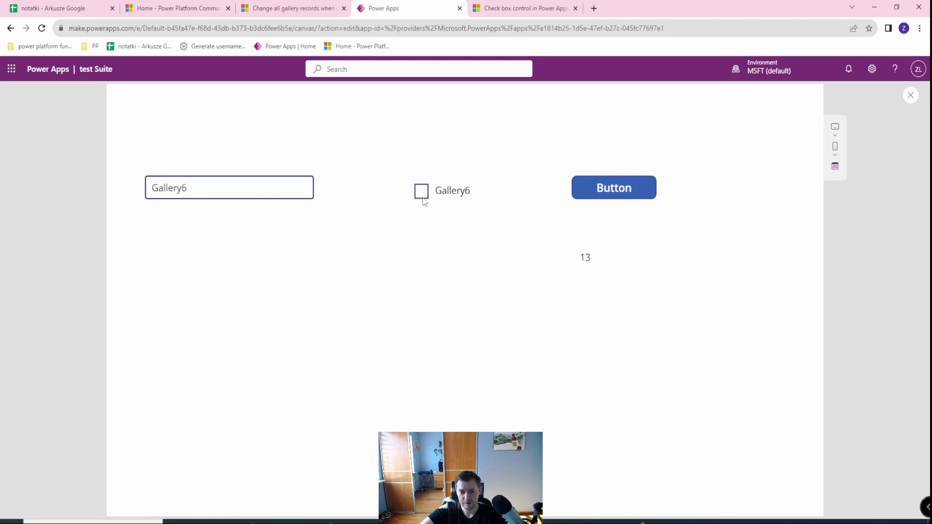
click(910, 94)
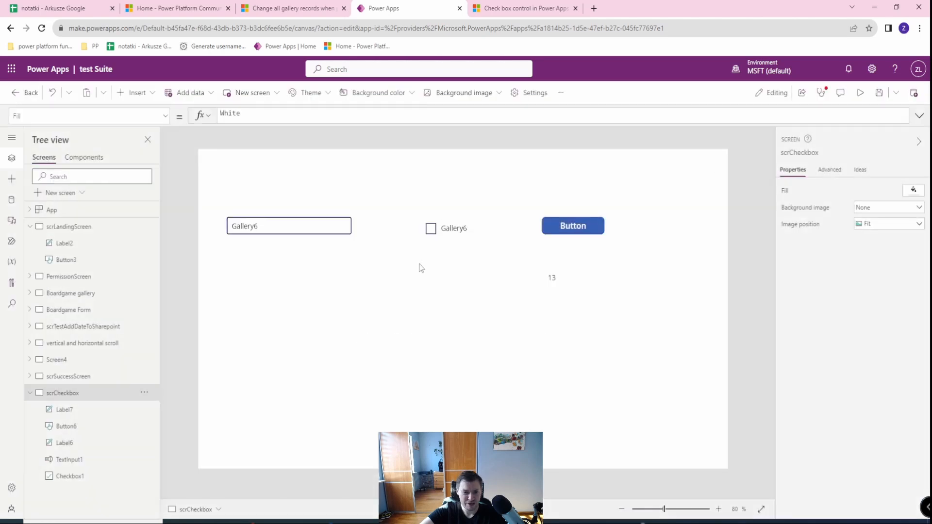
- Set Checkbox1's DisplayMode to DisplayMode.Disabled from the IntelliSense list
click(431, 229)
text(DisplayMode)
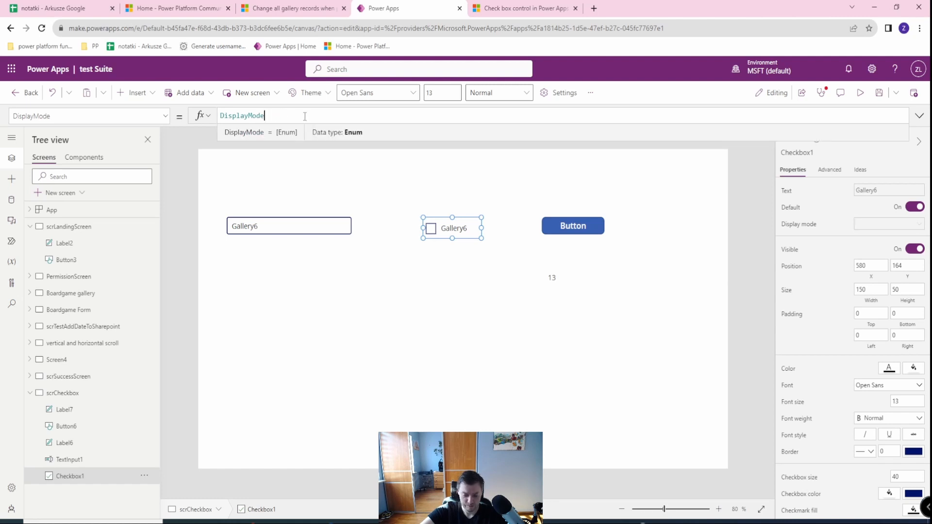
text(.)
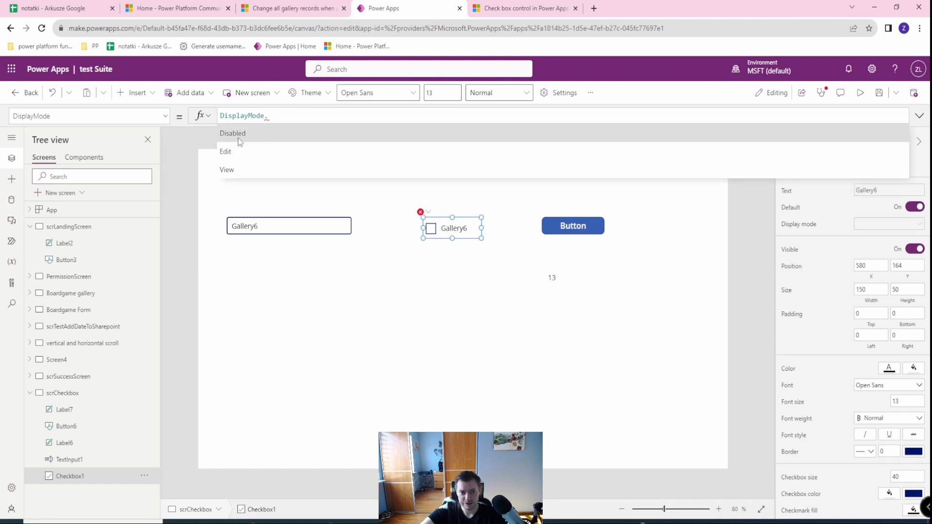
click(233, 132)
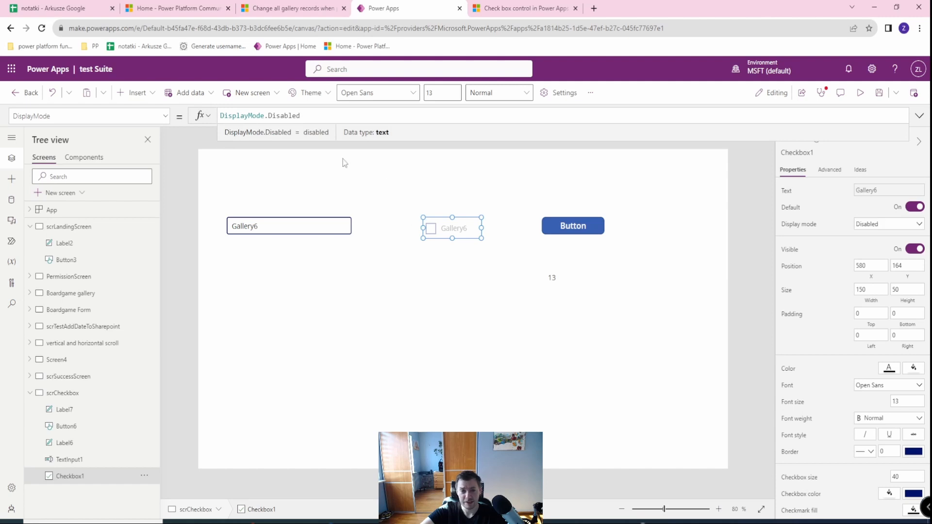
mouse_move(340, 171)
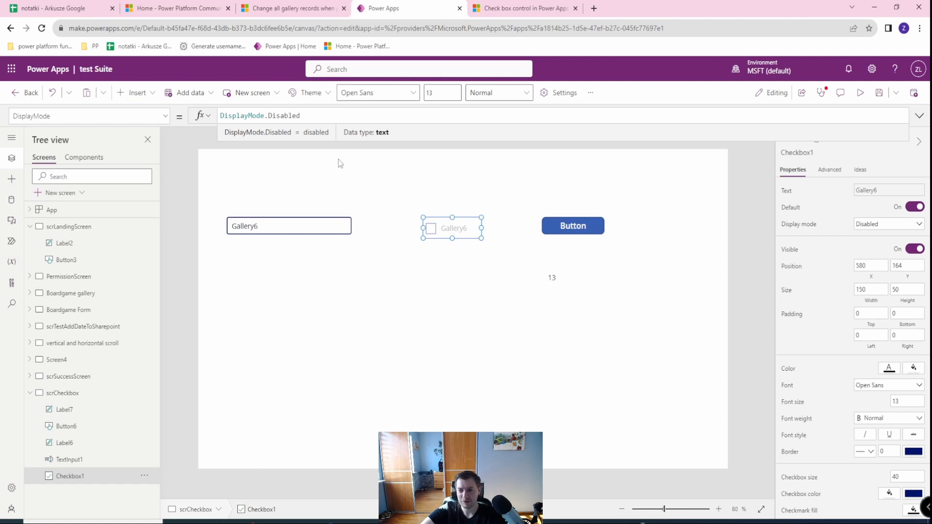
mouse_move(688, 193)
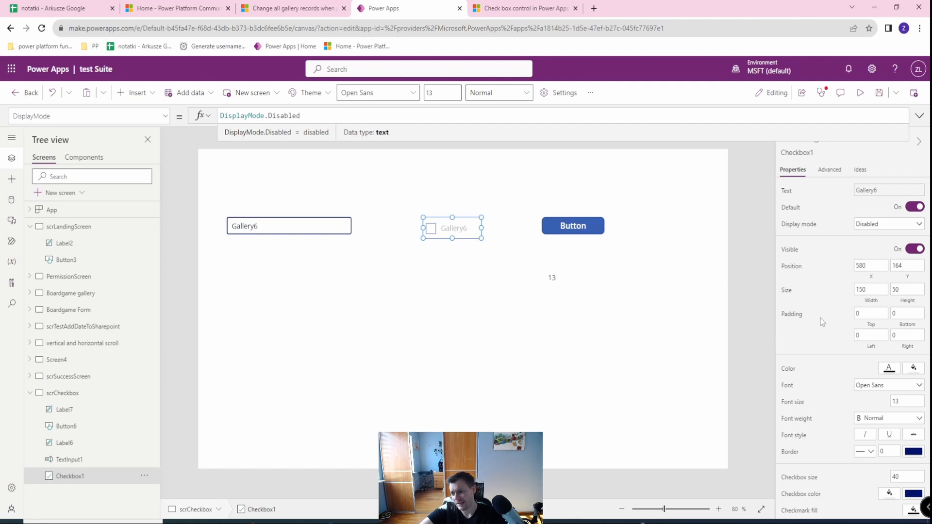
scroll(down, 3)
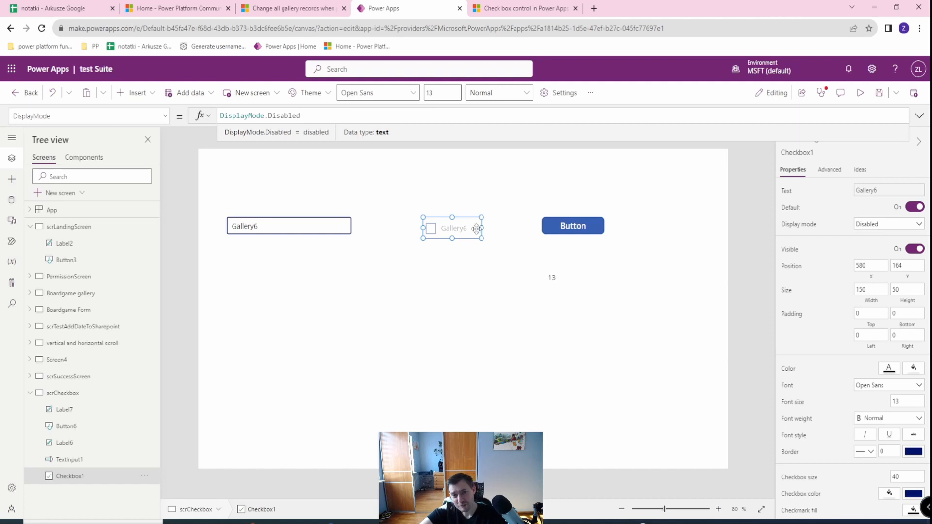
mouse_move(475, 255)
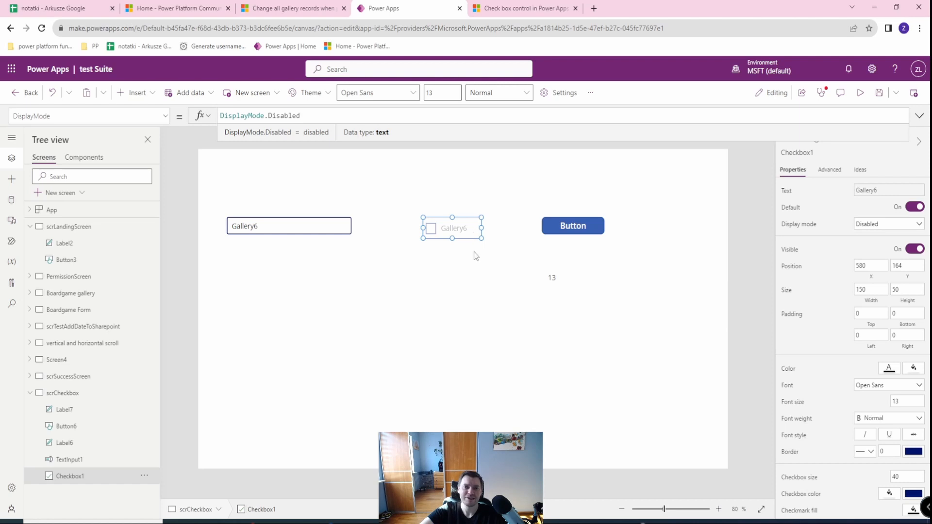
mouse_move(472, 253)
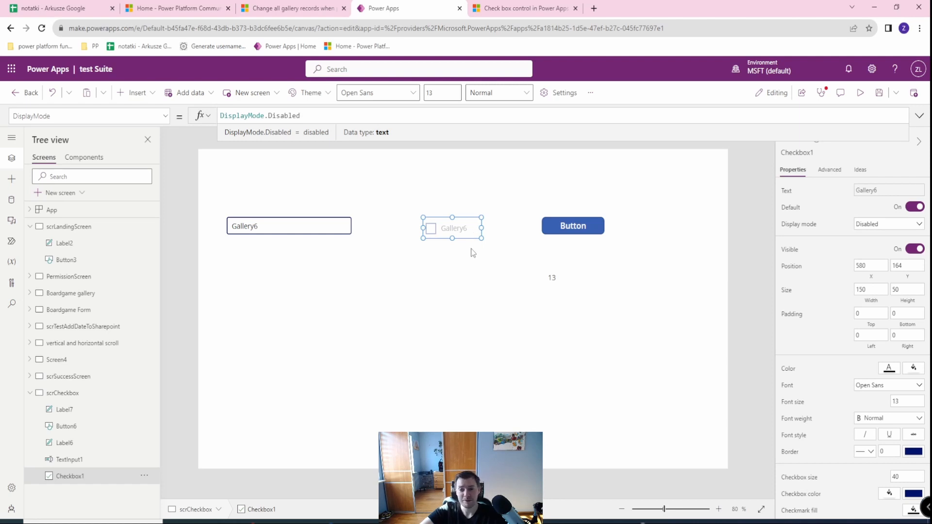
mouse_move(477, 255)
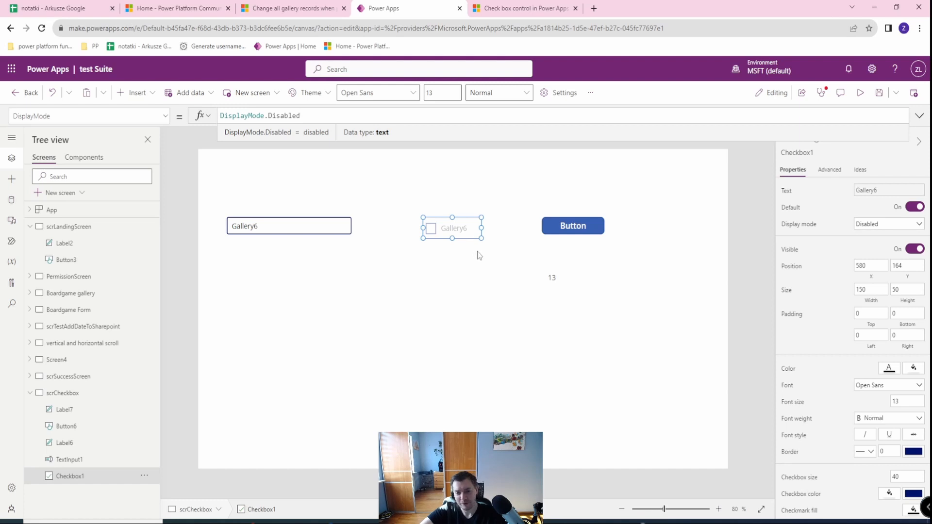
mouse_move(488, 295)
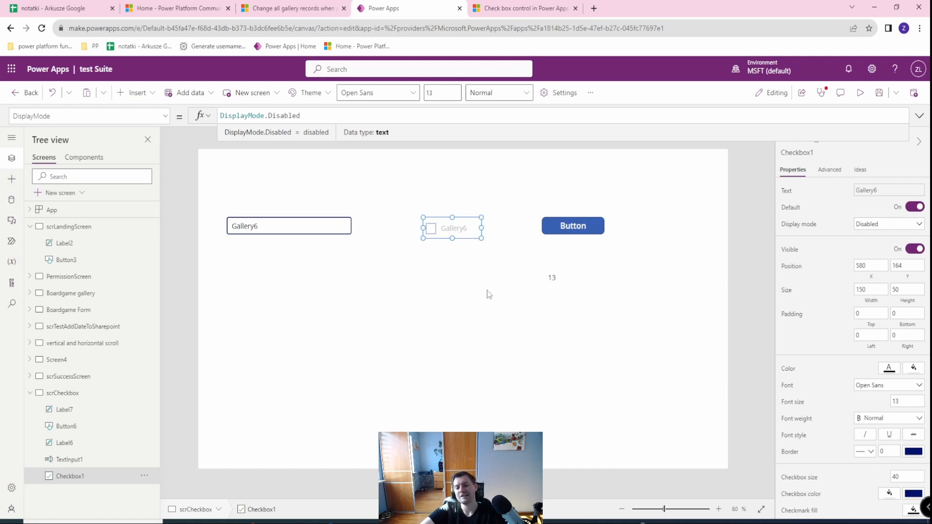
mouse_move(522, 299)
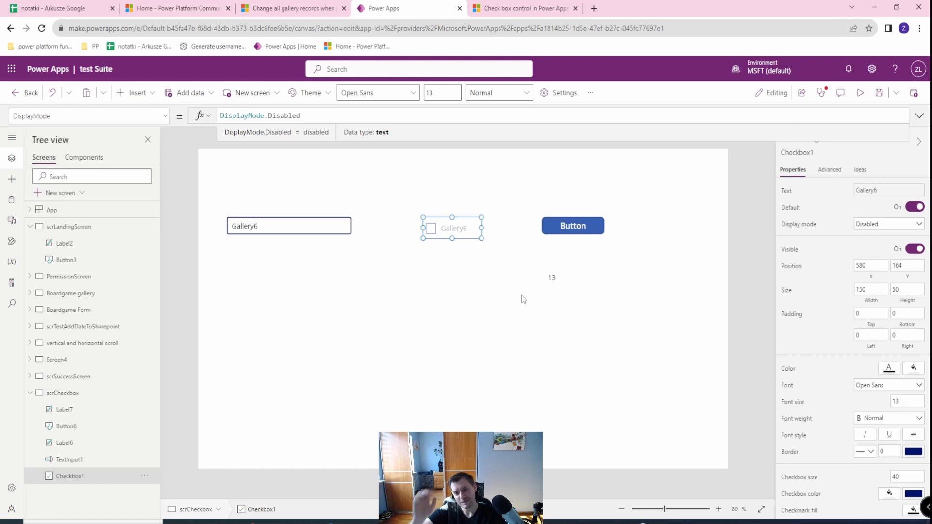